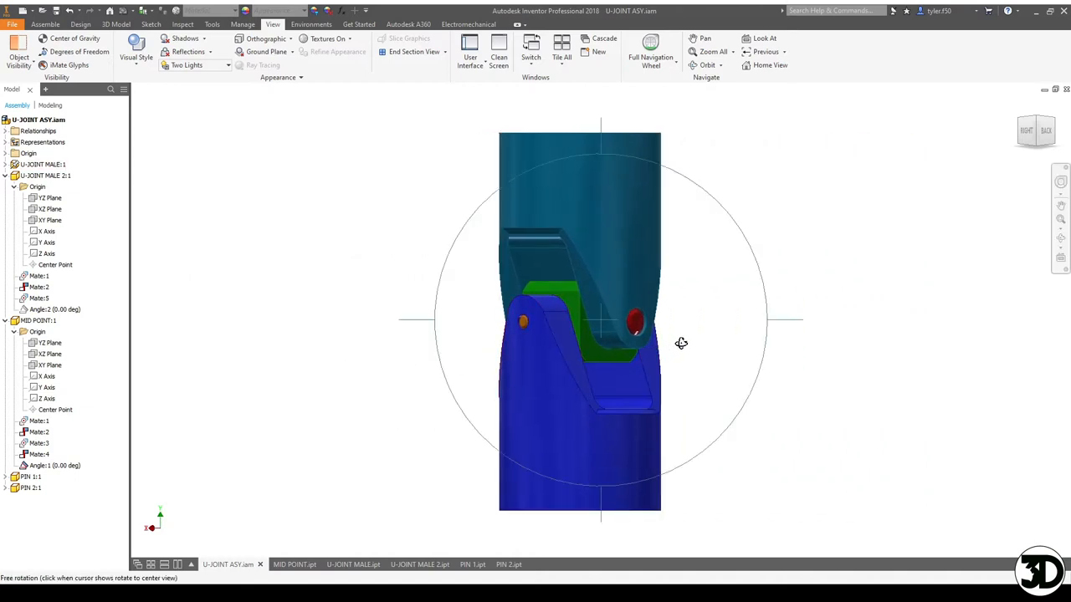
# Step: Select the upper U-JOINT MALE pivot body while orbiting the assembly to a lower angle
pyautogui.moveTo(681, 343); pyautogui.dragTo(722, 396)
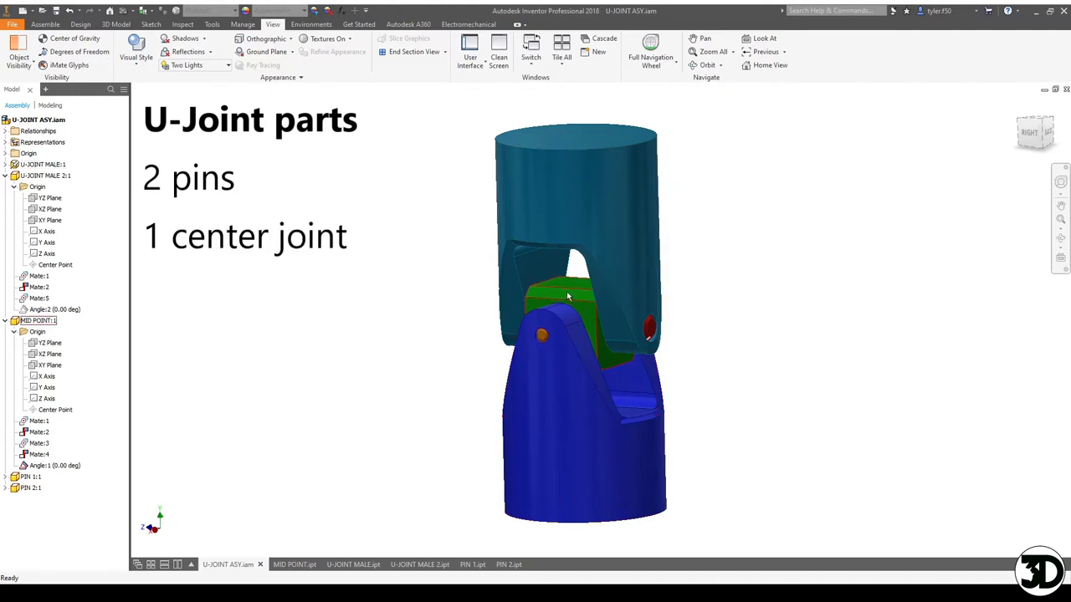
pyautogui.click(42, 164)
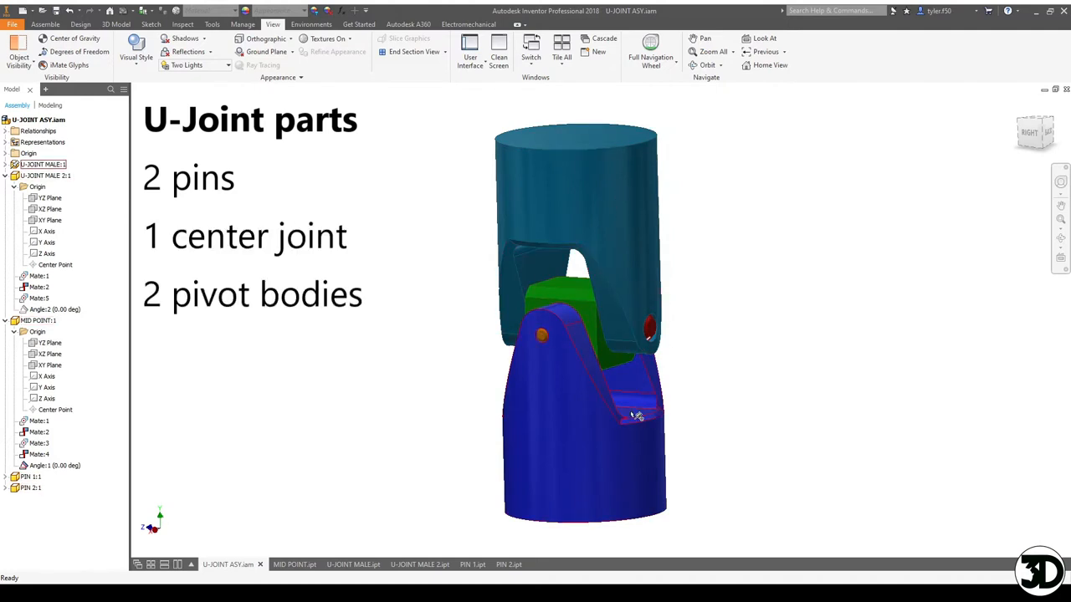
pyautogui.moveTo(636, 416); pyautogui.dragTo(734, 393)
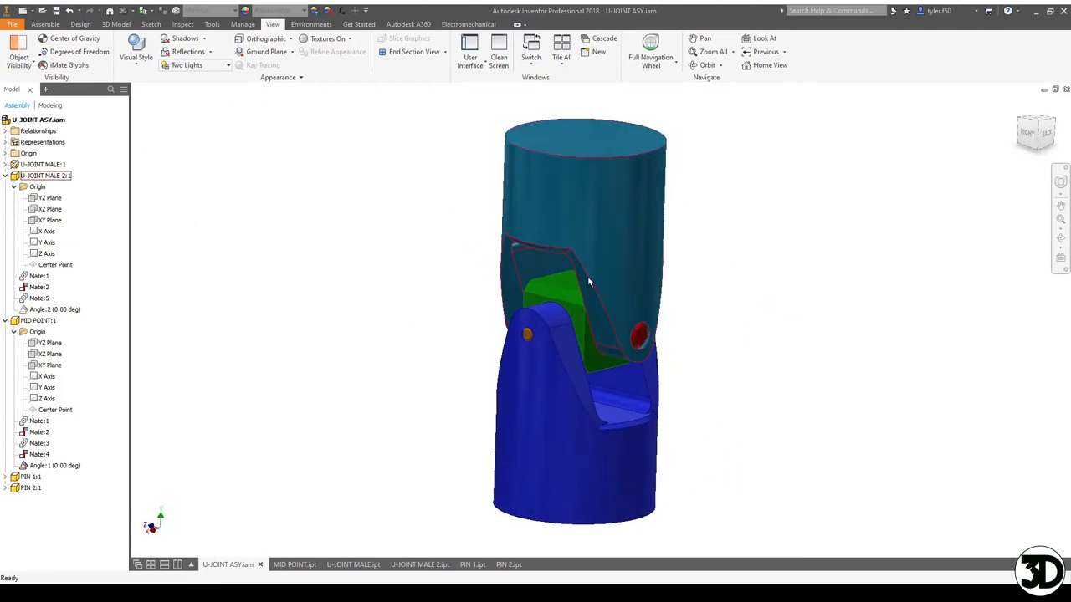
pyautogui.moveTo(606, 300)
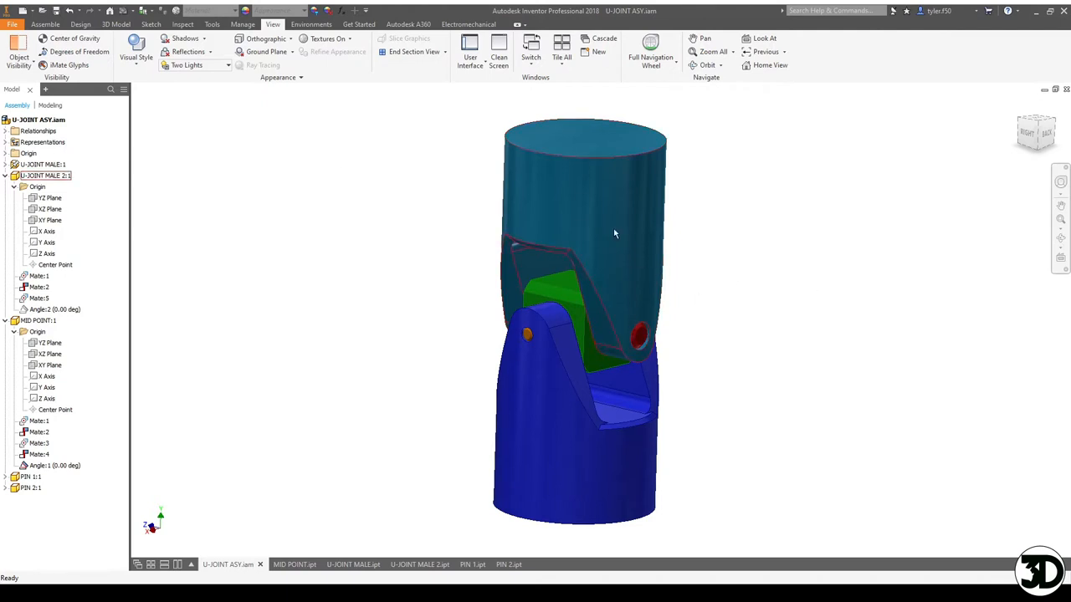
pyautogui.moveTo(615, 234); pyautogui.dragTo(638, 371)
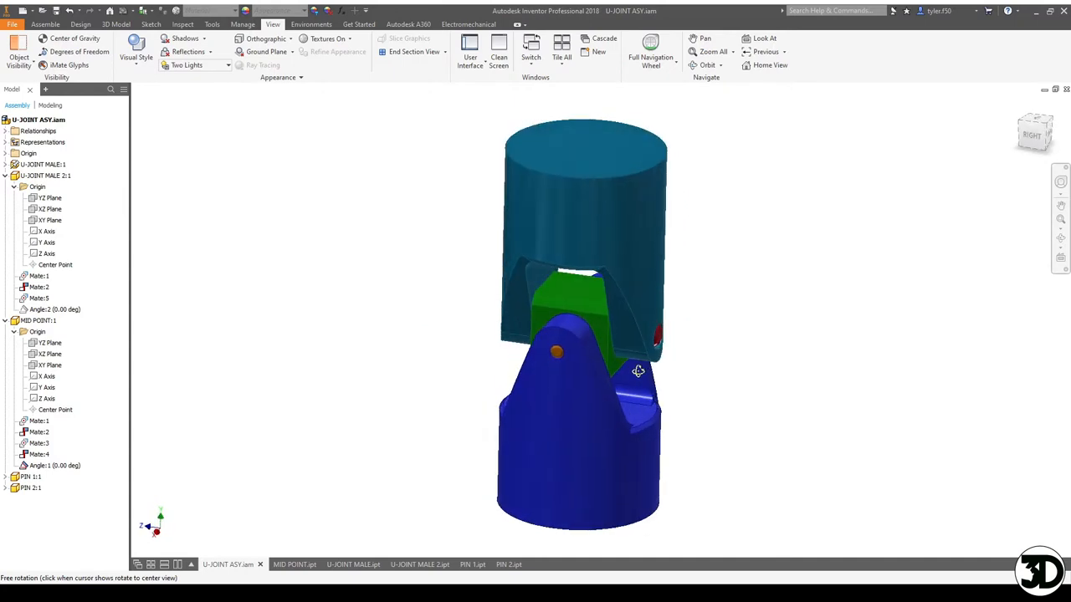
pyautogui.moveTo(638, 375)
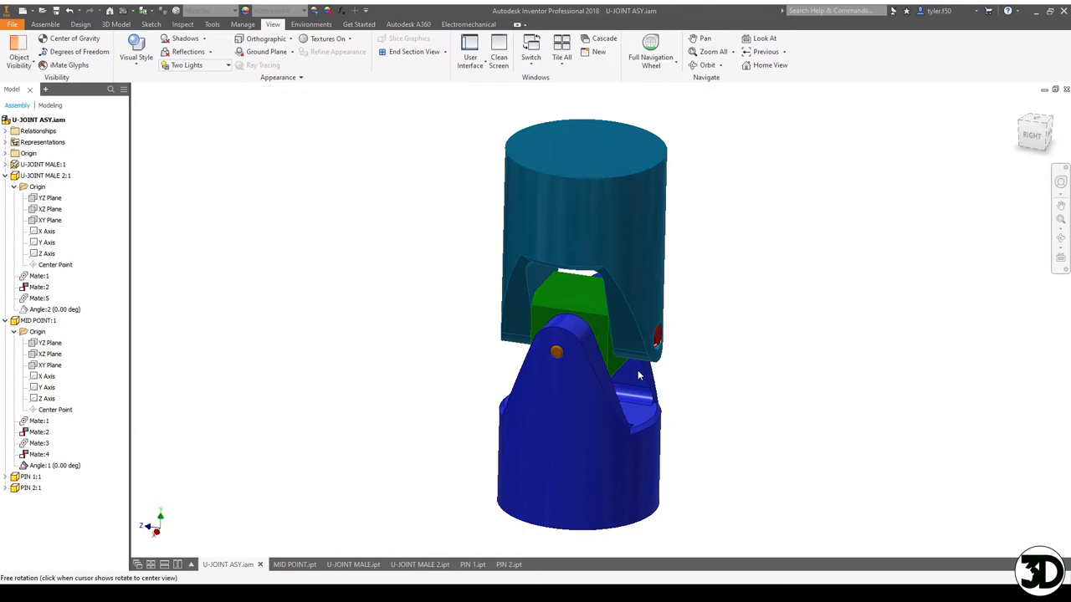
# Step: Drag the top pivot body so the two pivot bodies sit at an angle to each other
pyautogui.moveTo(638, 375); pyautogui.dragTo(626, 328)
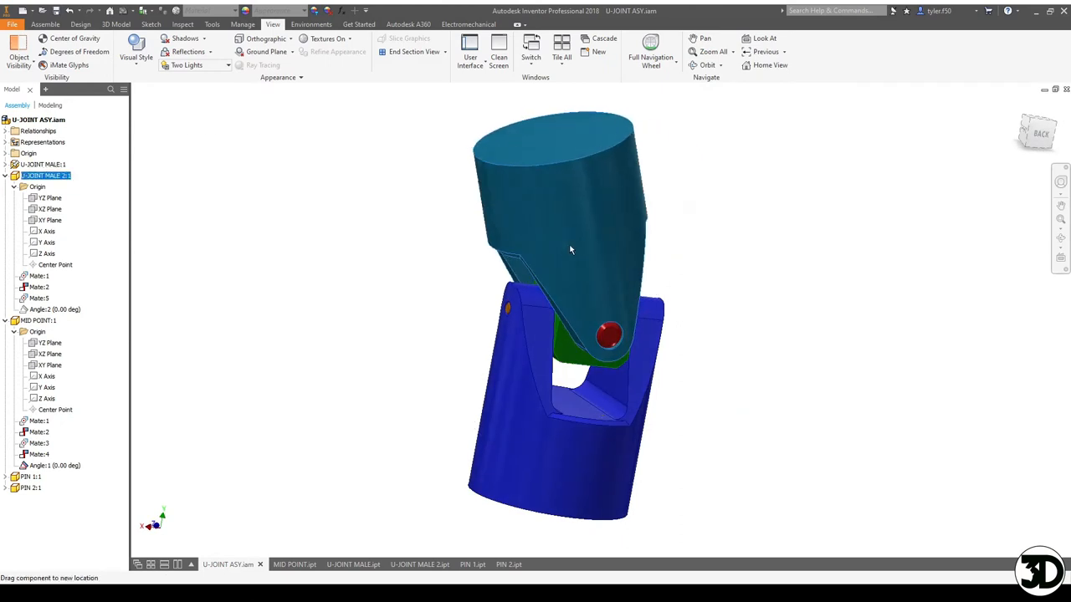
pyautogui.moveTo(571, 249); pyautogui.dragTo(728, 396)
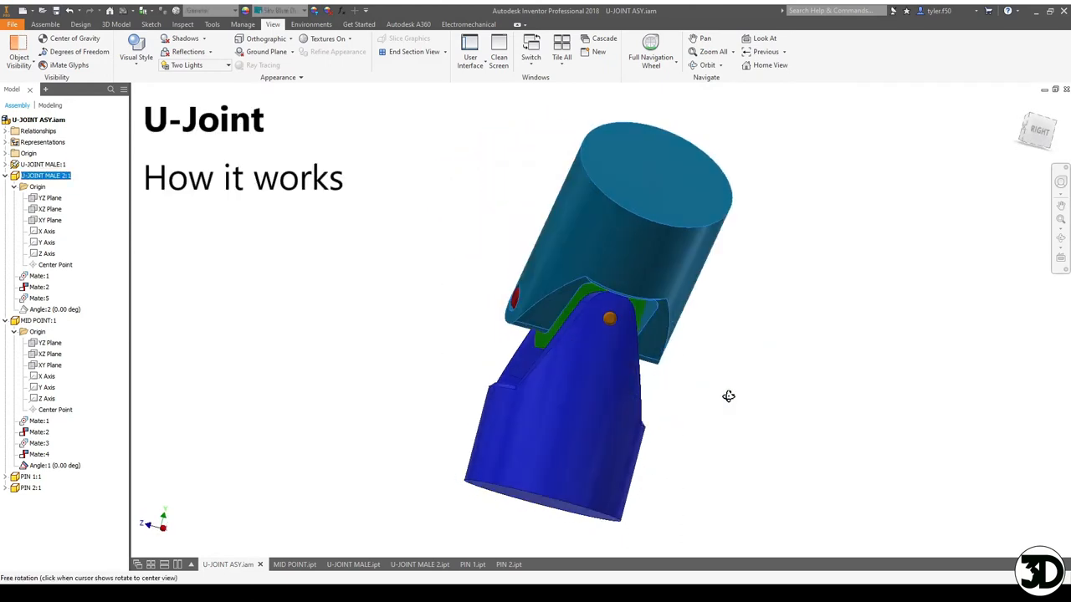
pyautogui.moveTo(728, 396); pyautogui.dragTo(552, 301)
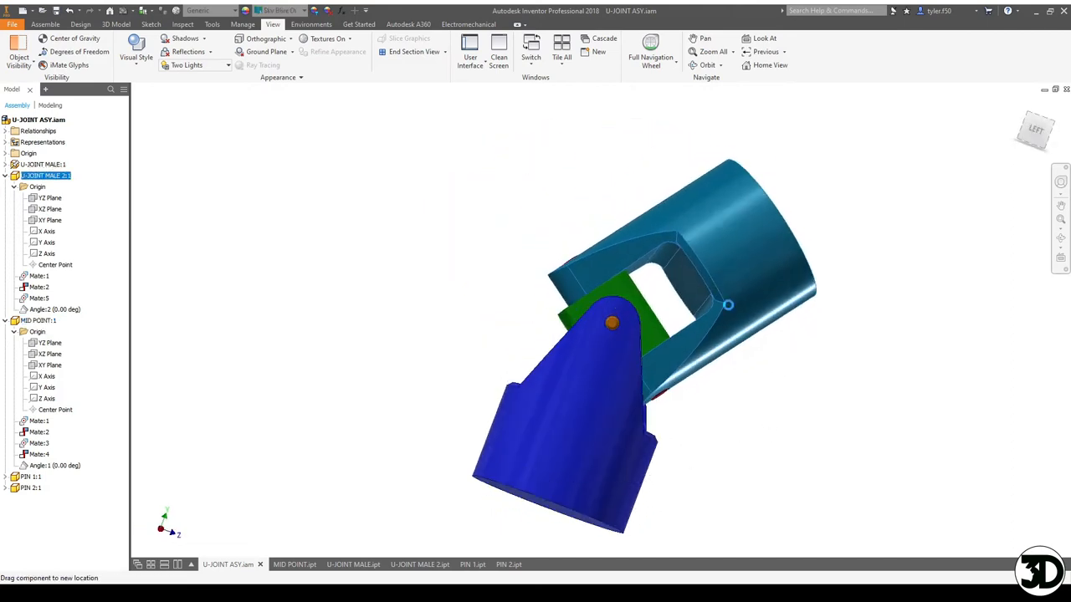
pyautogui.moveTo(728, 234); pyautogui.dragTo(723, 282)
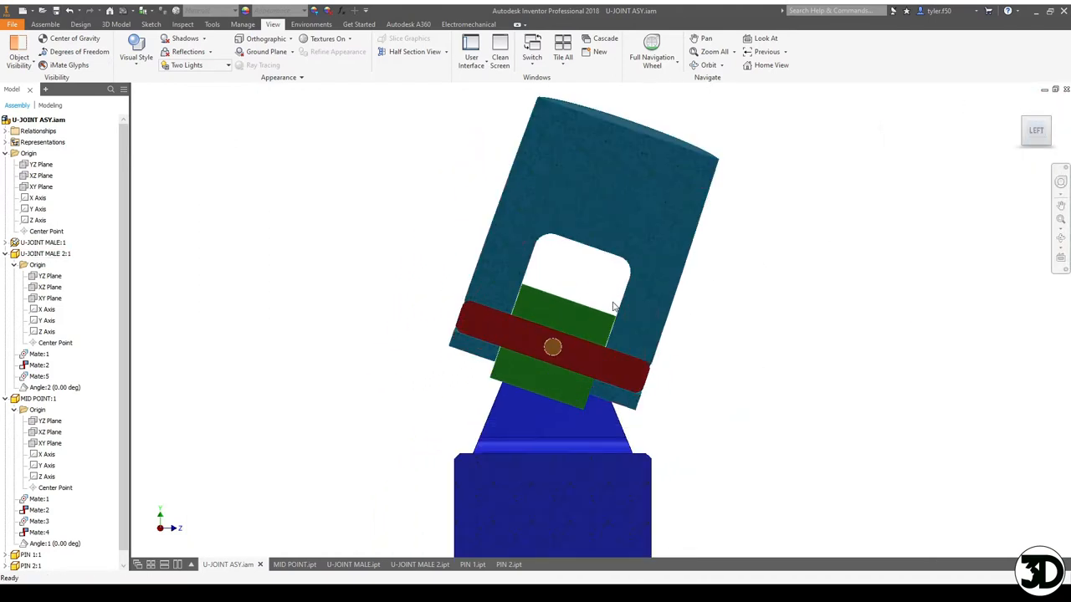
# Step: Swing the top pivot body around the red pin in the half-sectioned view, ending at a side view
pyautogui.moveTo(552, 343); pyautogui.dragTo(621, 314)
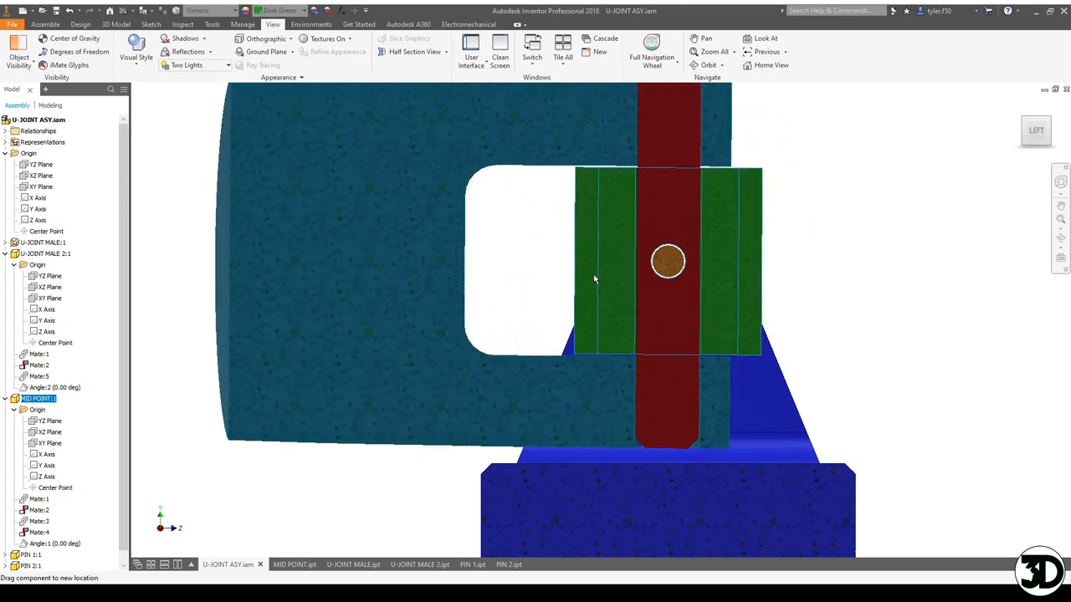
pyautogui.moveTo(594, 278); pyautogui.dragTo(724, 219)
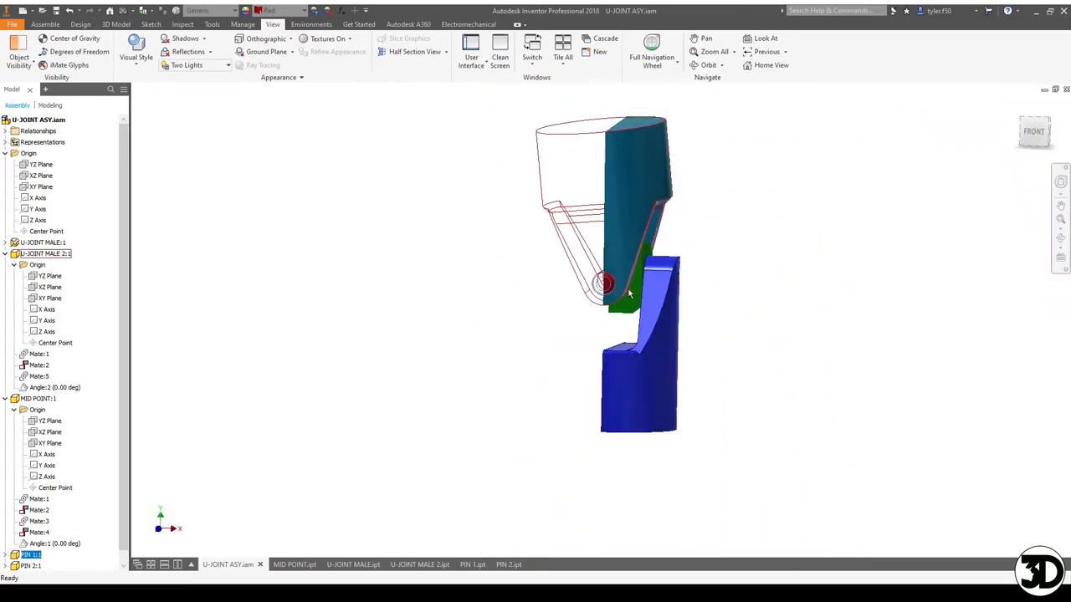
pyautogui.moveTo(611, 285); pyautogui.dragTo(703, 214)
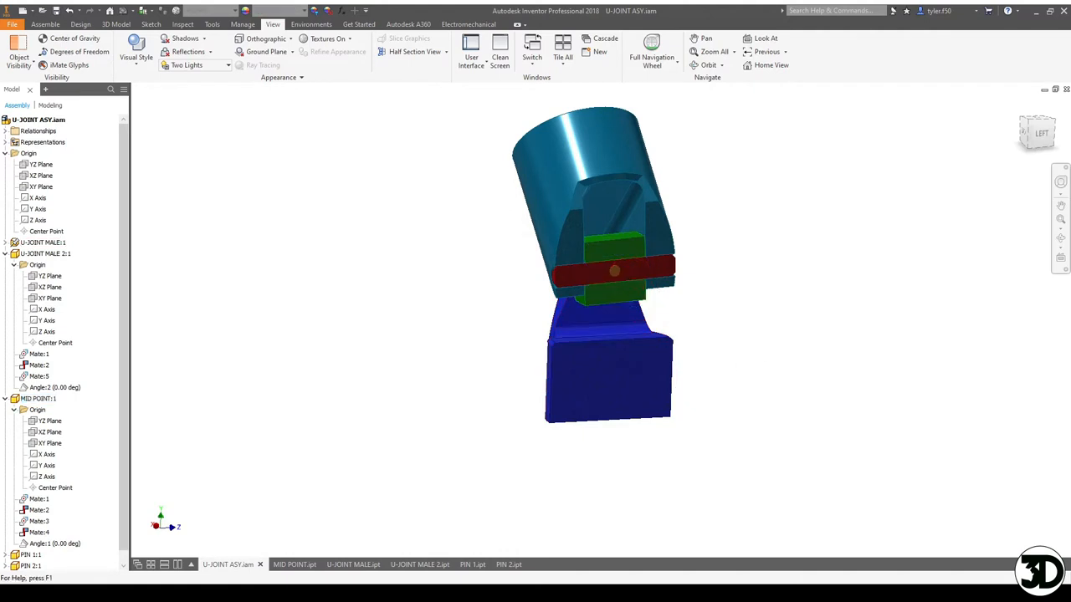
# Step: Switch to U-JOINT MALE.ipt and review the cylinder's Sketch1 base circle under Extrusion1
pyautogui.click(344, 564)
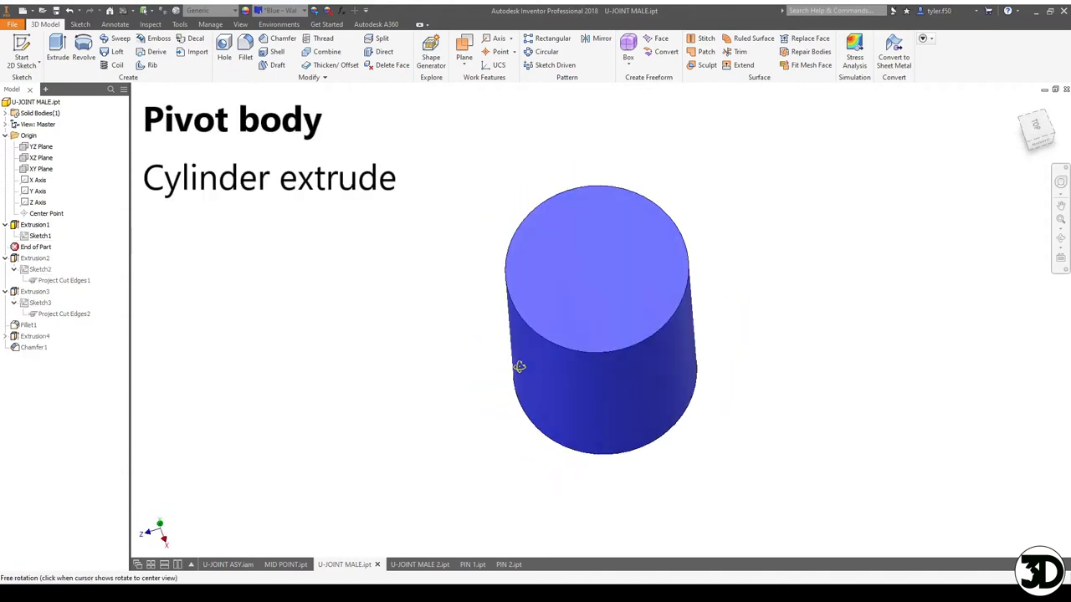
pyautogui.click(34, 224)
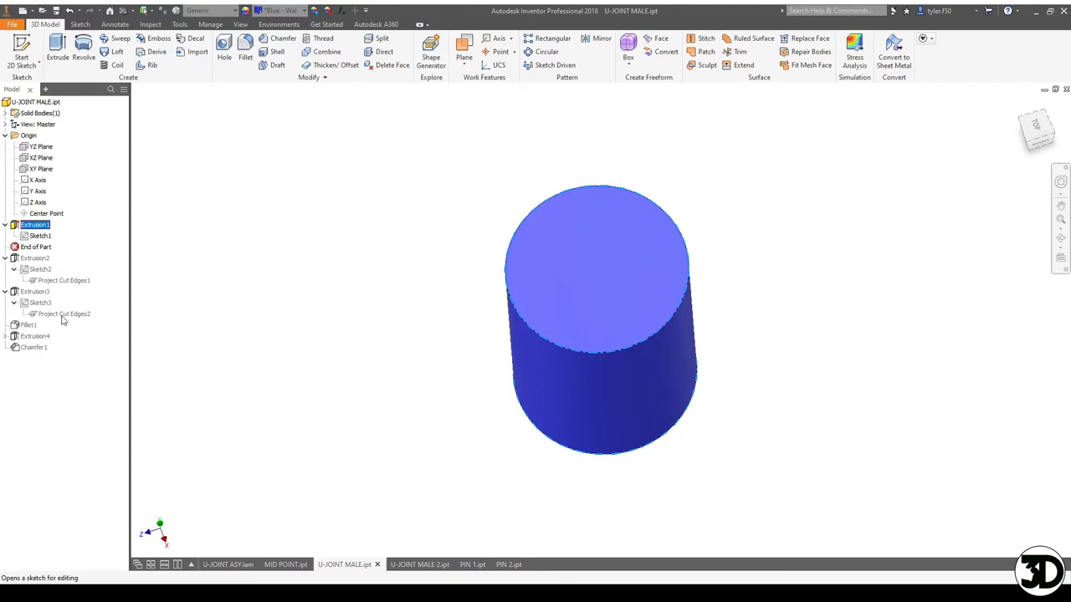
pyautogui.doubleClick(40, 236)
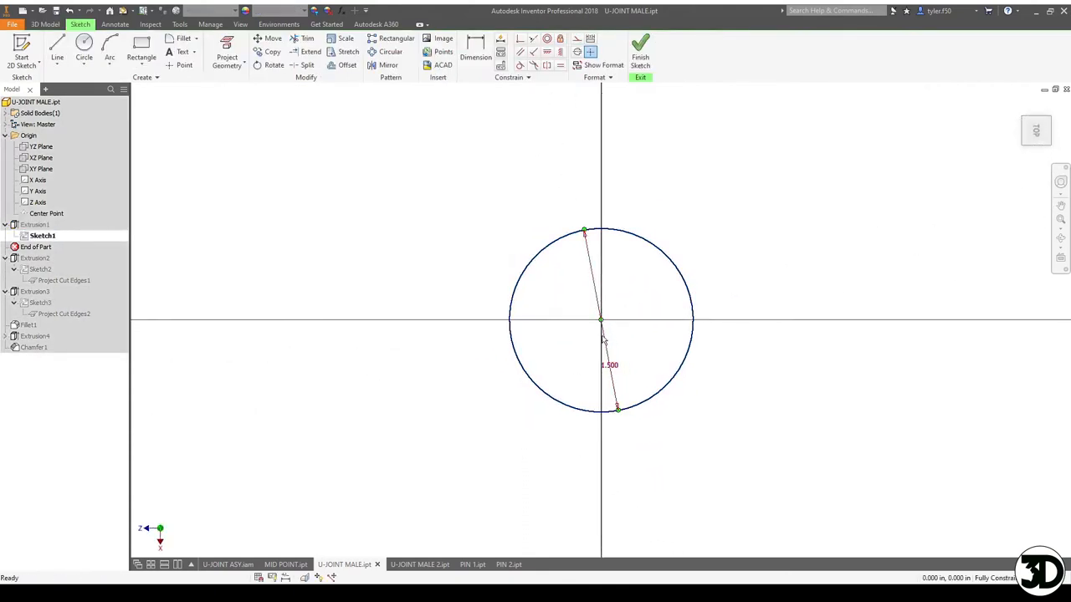
pyautogui.click(640, 50)
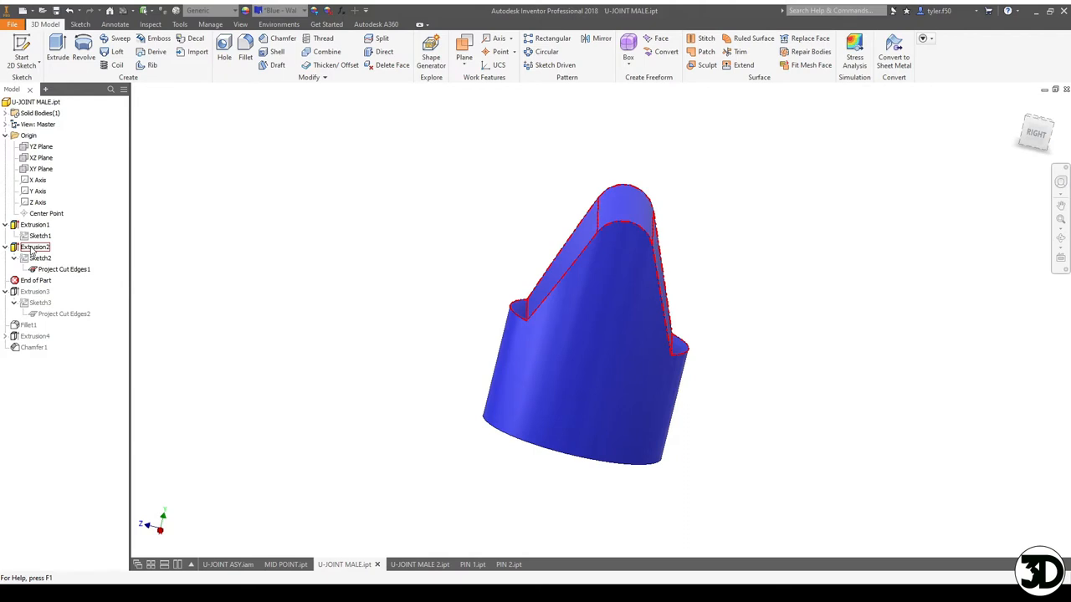
# Step: Review the tapered profile Sketch2 under Extrusion2 and return to the pivot body
pyautogui.click(35, 247)
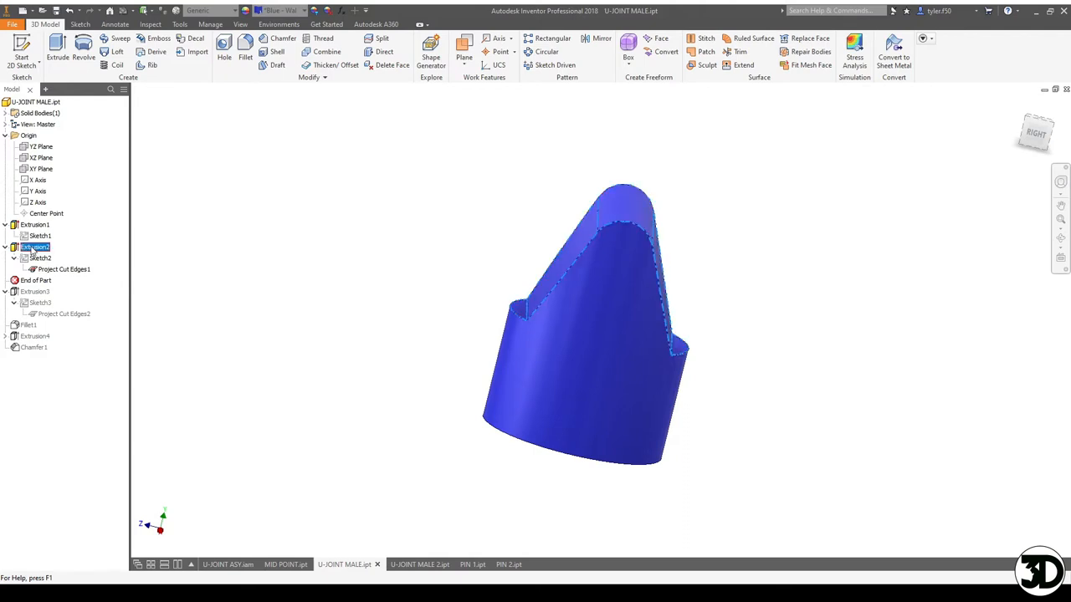
pyautogui.doubleClick(40, 258)
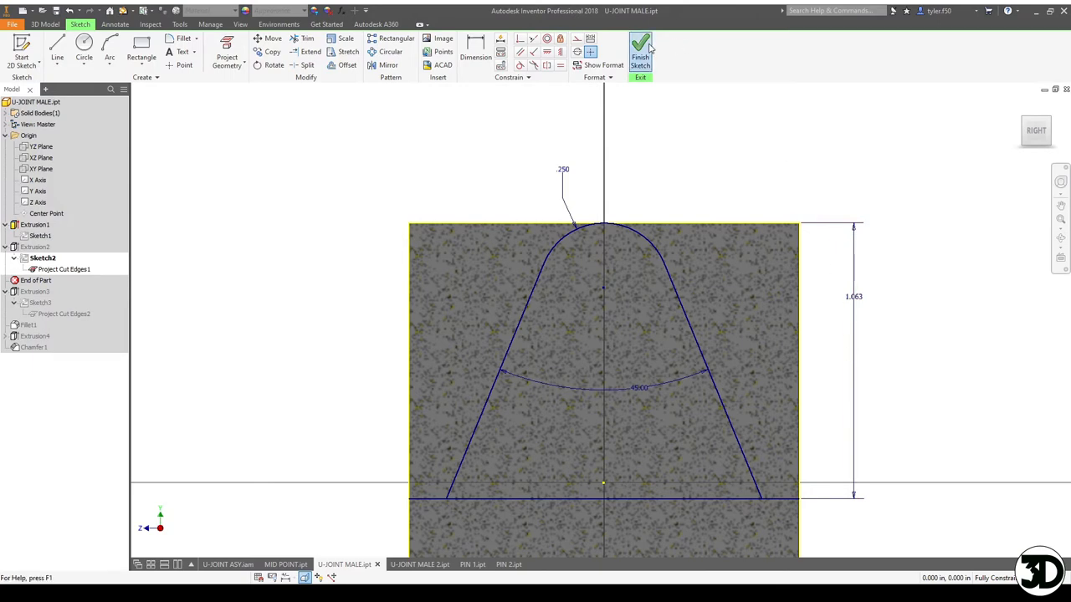
pyautogui.click(640, 48)
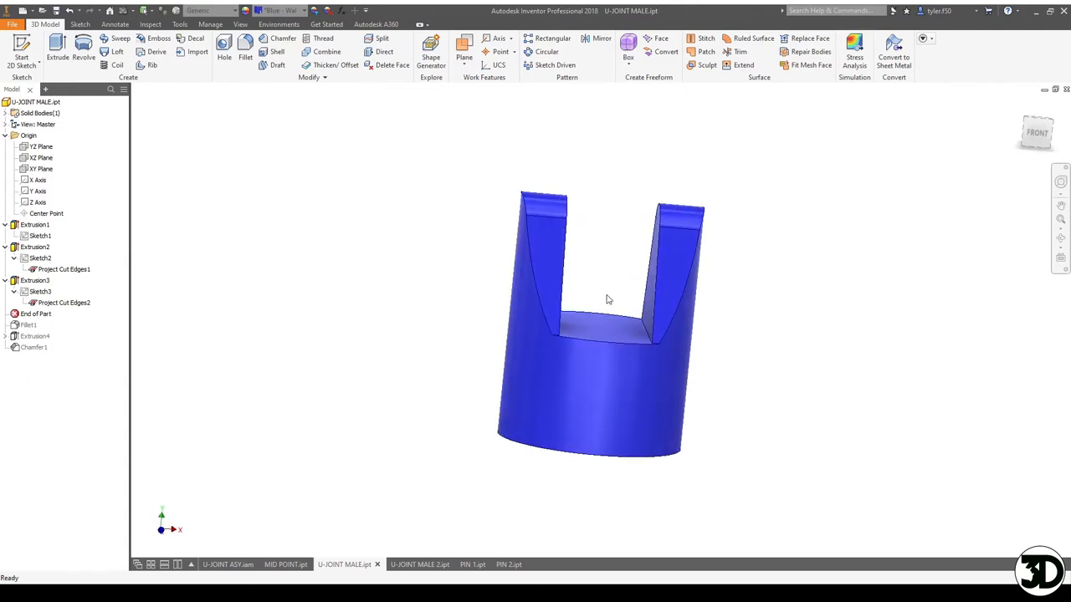
pyautogui.moveTo(607, 292)
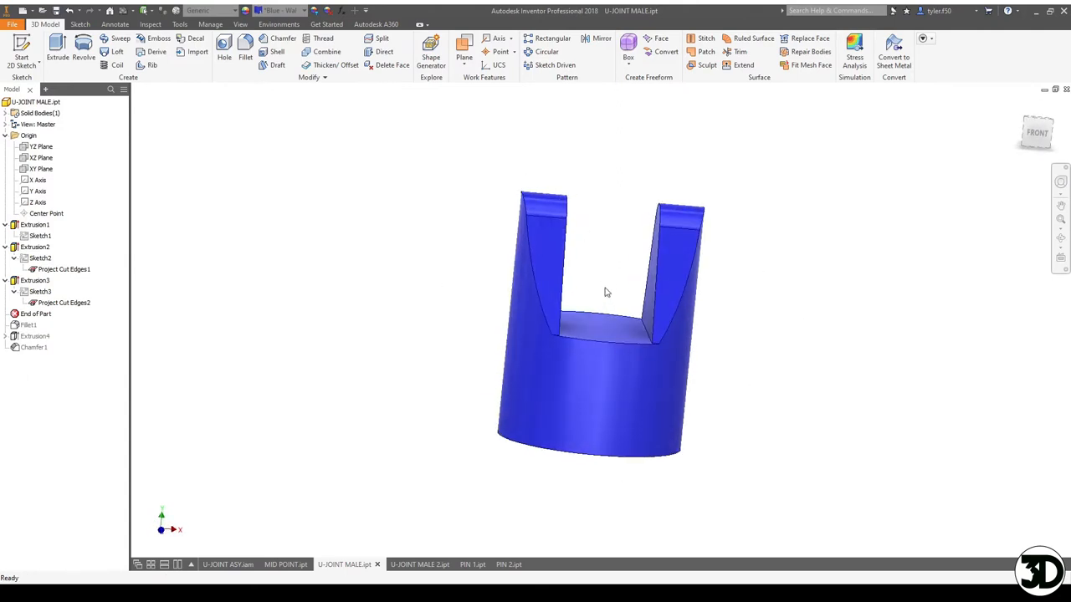
# Step: Move End of Part below Fillet1 and Extrusion4 to round the prong tops and bore the pin hole
pyautogui.moveTo(607, 292); pyautogui.dragTo(640, 332)
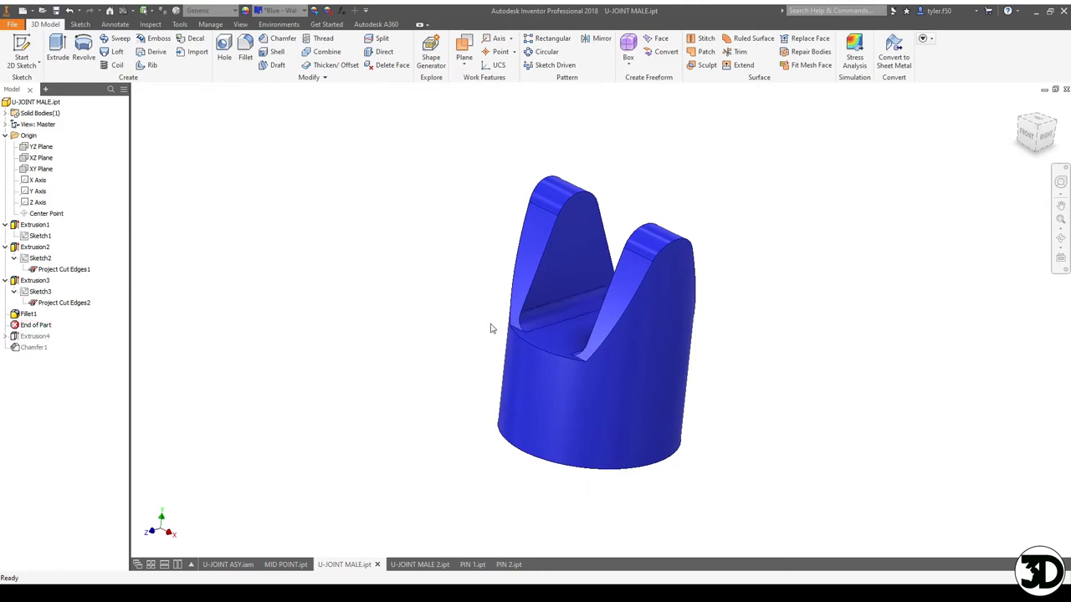
pyautogui.click(36, 325)
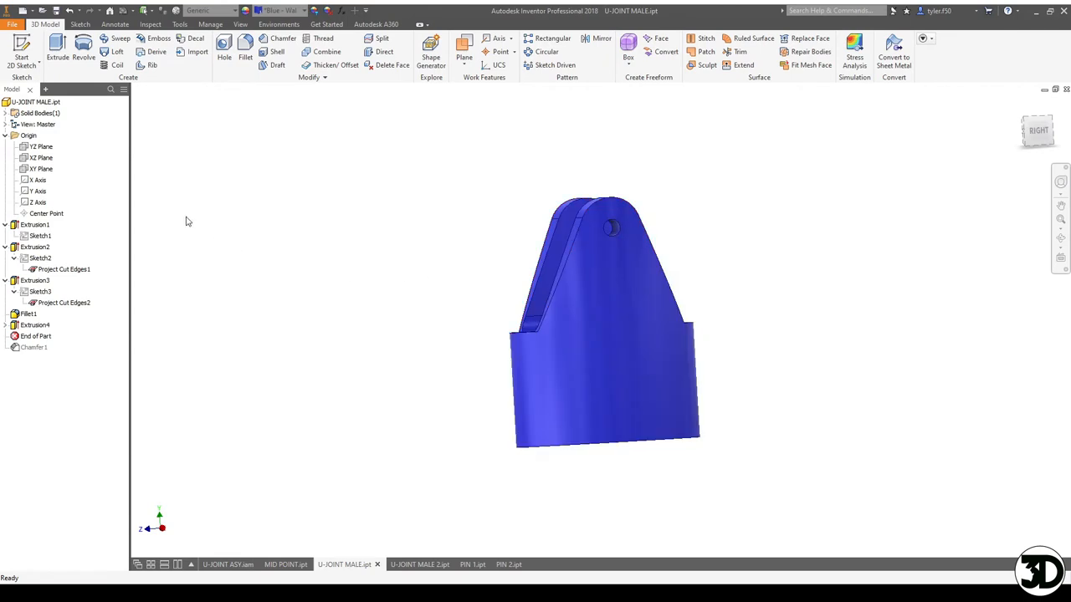
# Step: Review the pin hole circle in Sketch4, finish it and orbit the chamfered pivot body
pyautogui.click(35, 325)
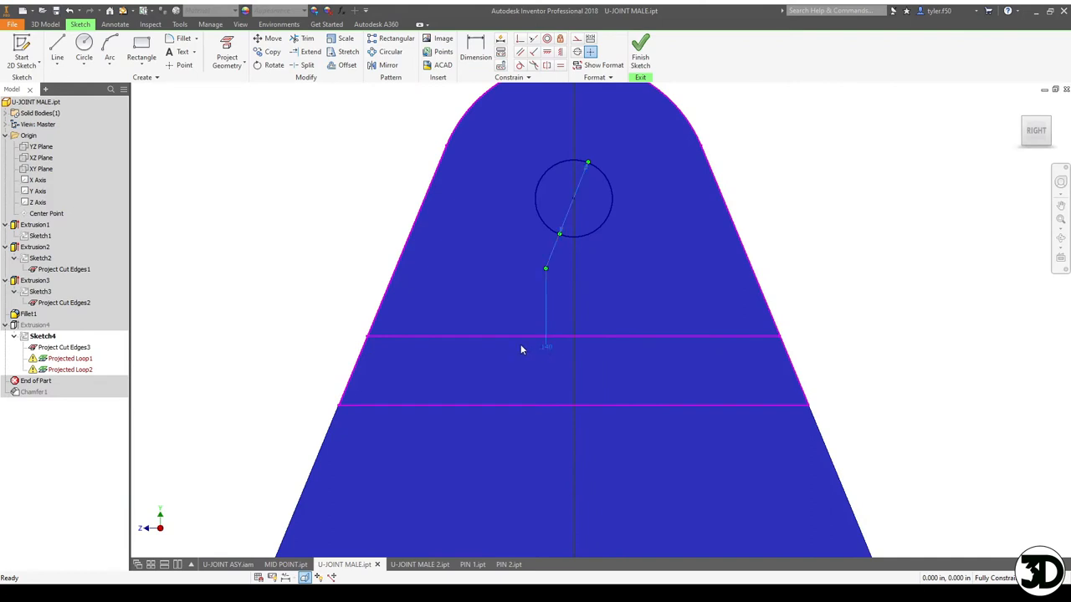
pyautogui.click(640, 51)
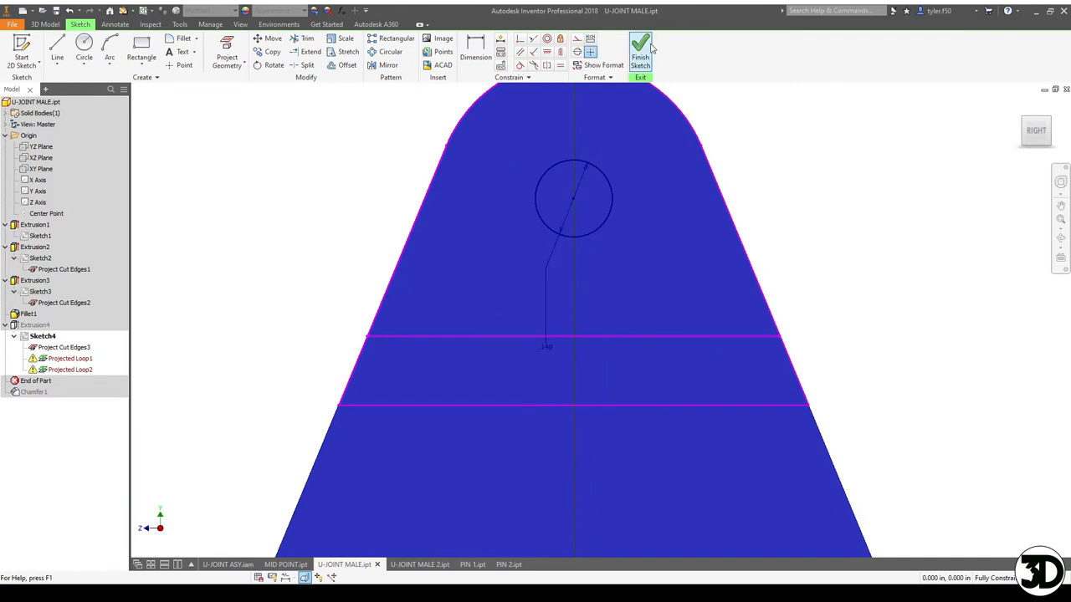
pyautogui.click(639, 50)
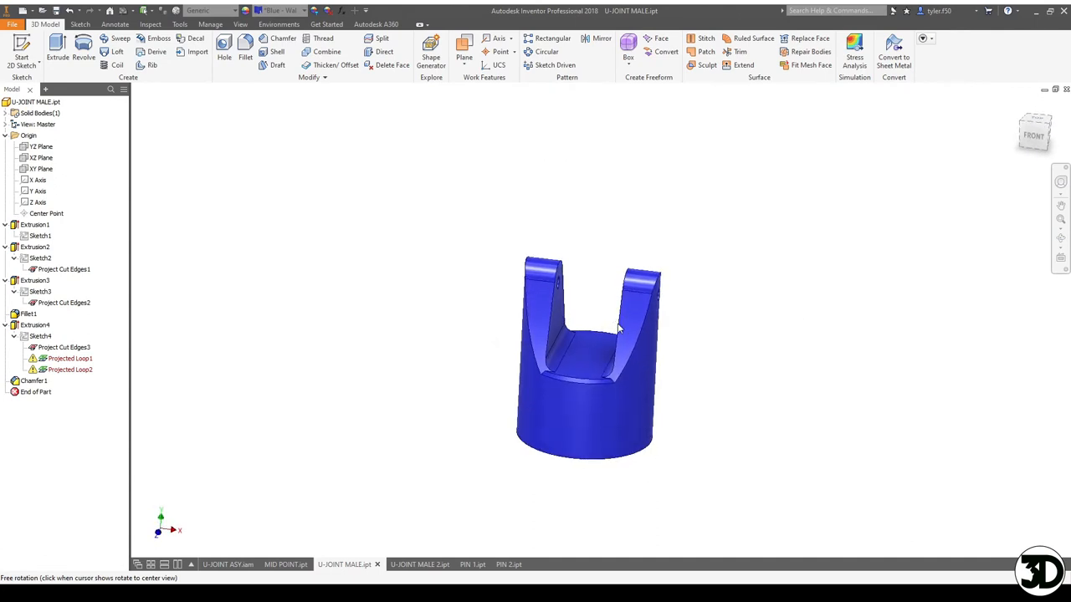
pyautogui.moveTo(619, 326); pyautogui.dragTo(579, 372)
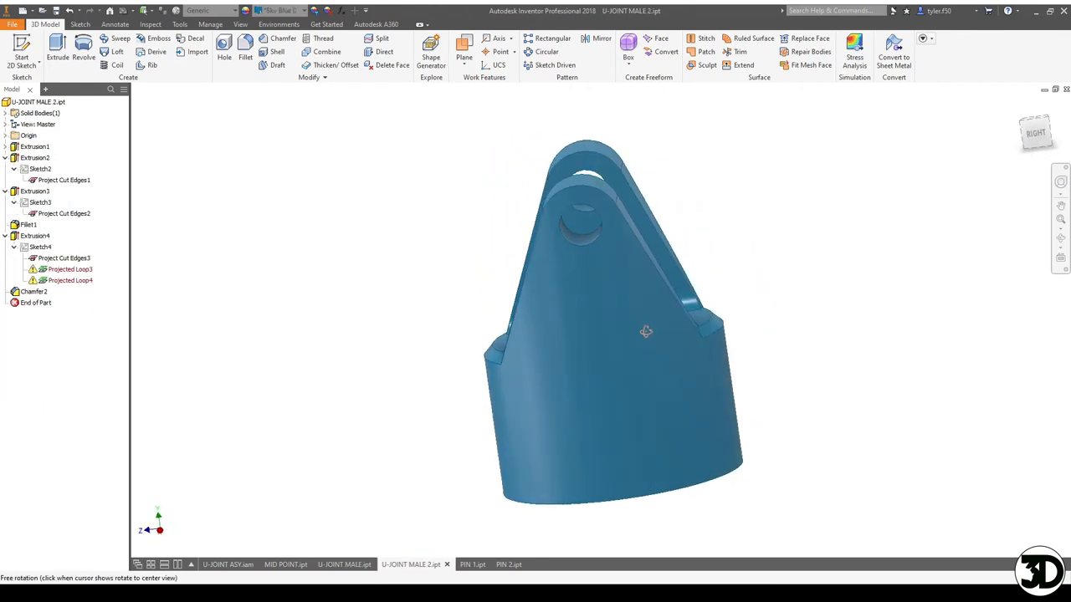
# Step: Orbit U-JOINT MALE 2 to see its pin holes and chamfer, then switch to the pin part
pyautogui.moveTo(646, 331); pyautogui.dragTo(661, 256)
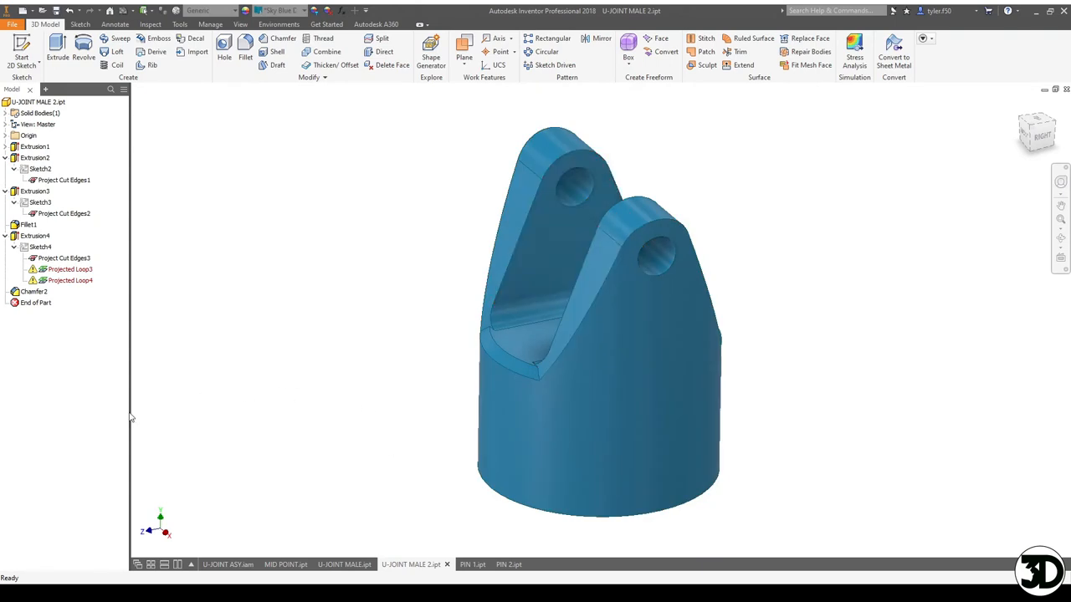
pyautogui.click(465, 564)
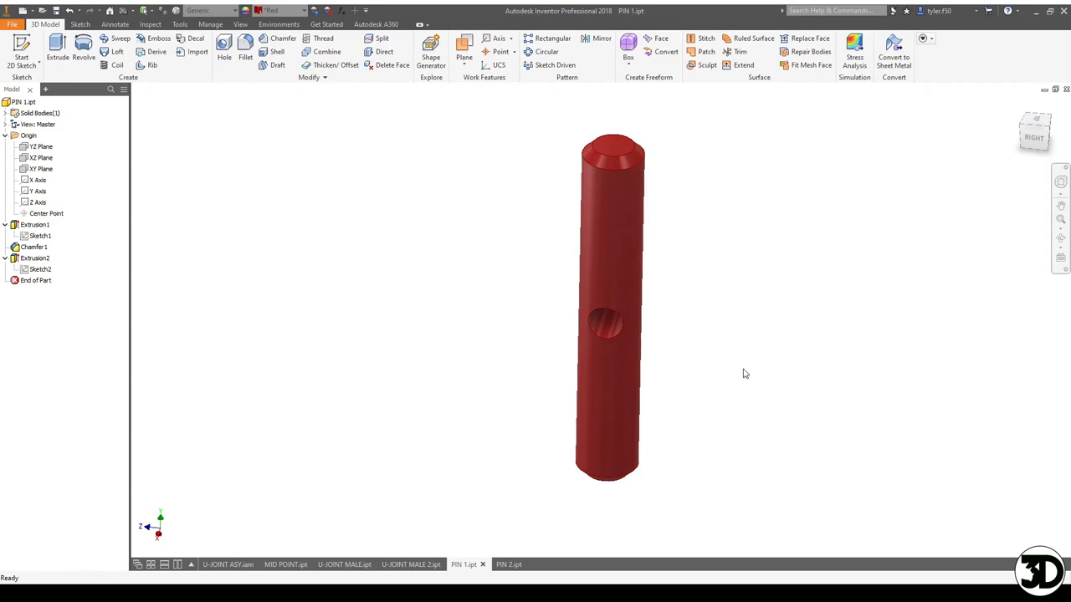
pyautogui.click(35, 224)
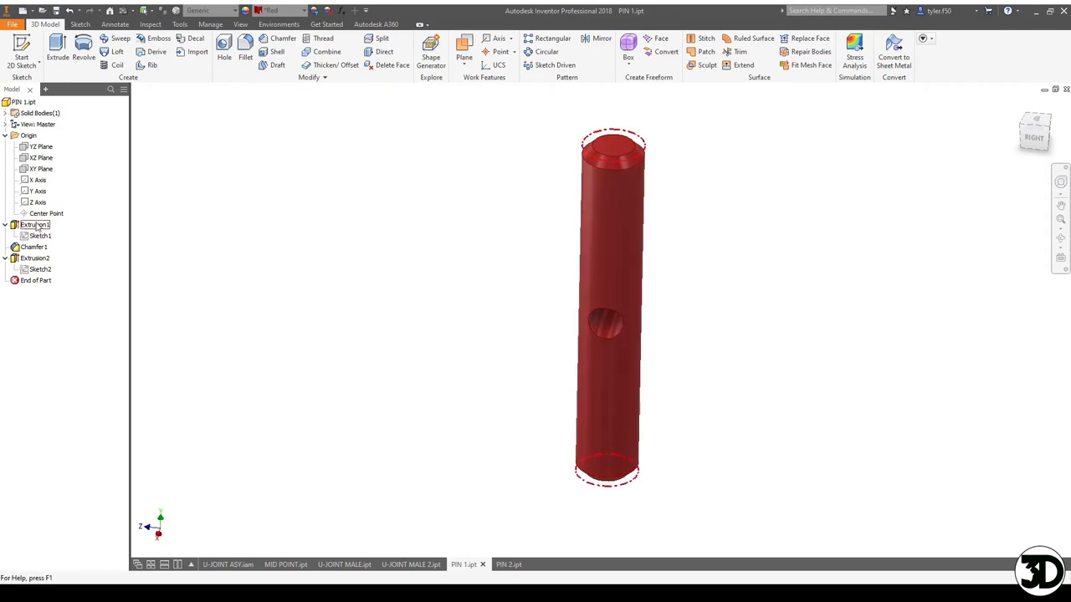
pyautogui.doubleClick(39, 236)
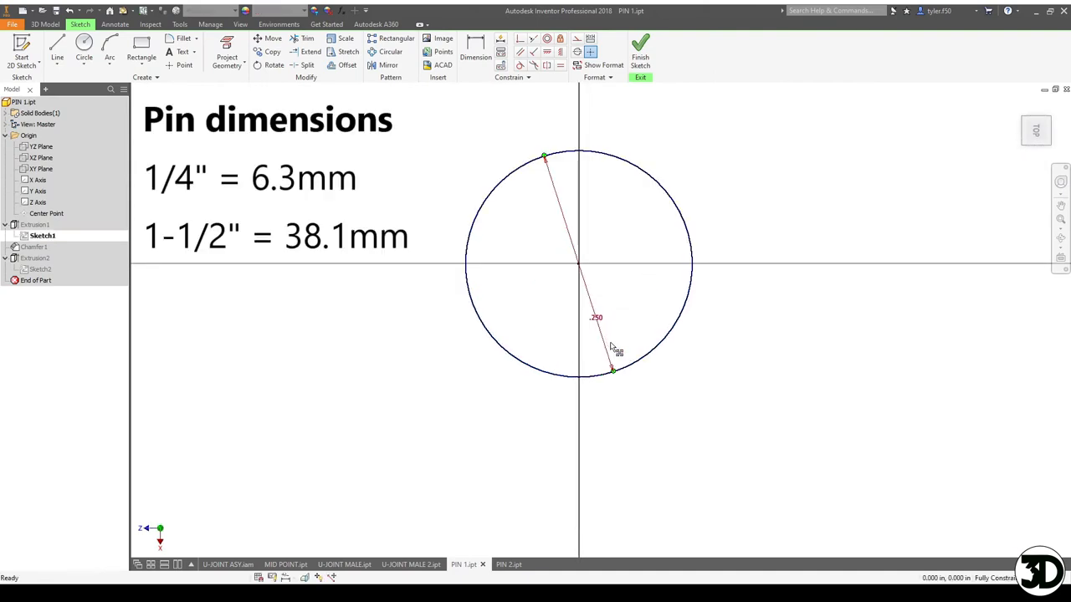
pyautogui.click(640, 50)
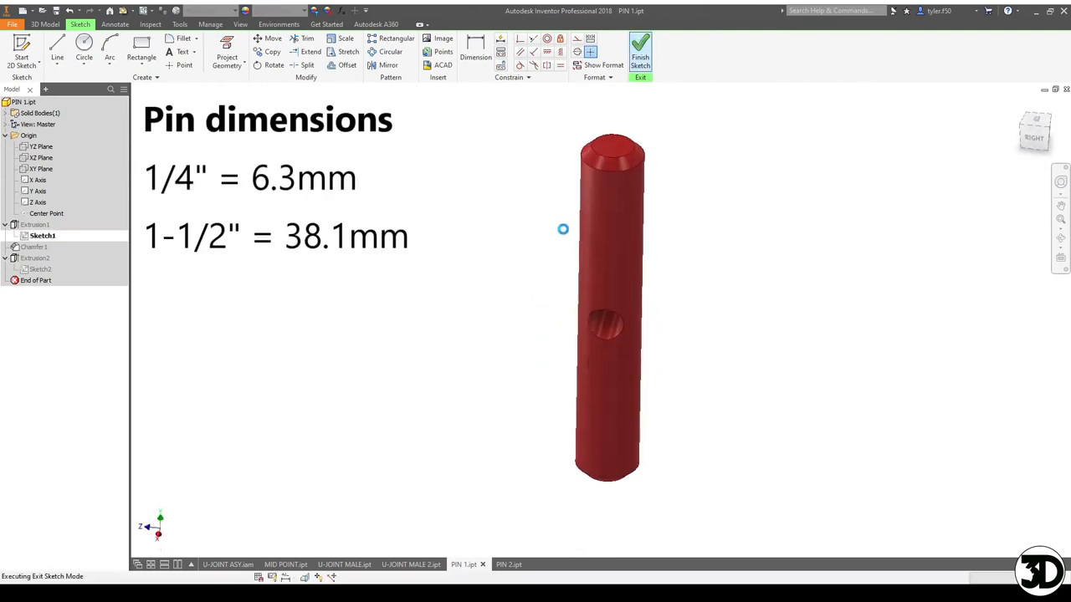
pyautogui.click(640, 48)
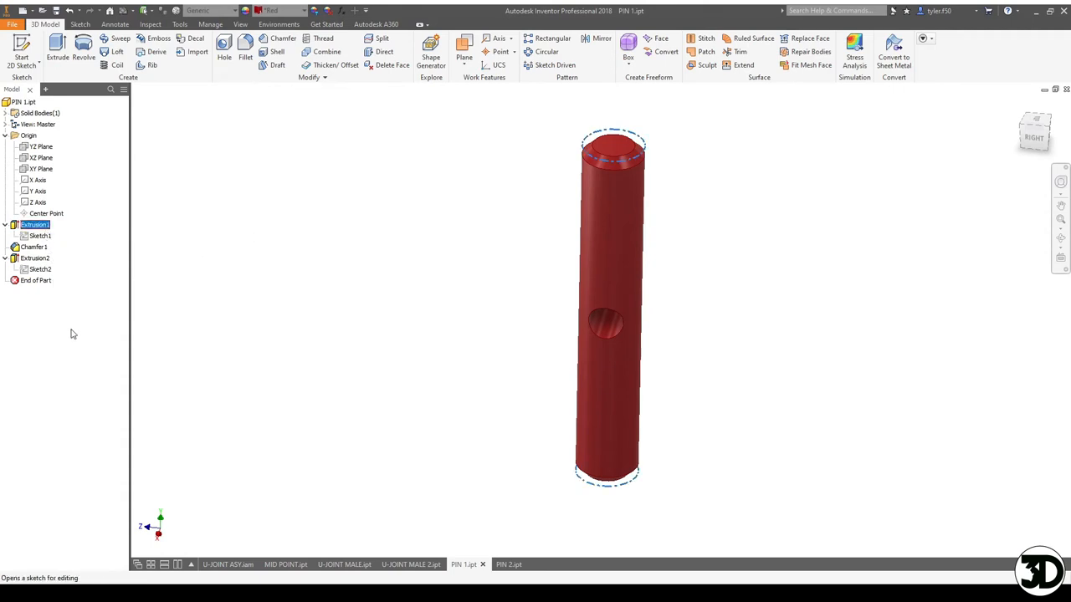
pyautogui.doubleClick(40, 235)
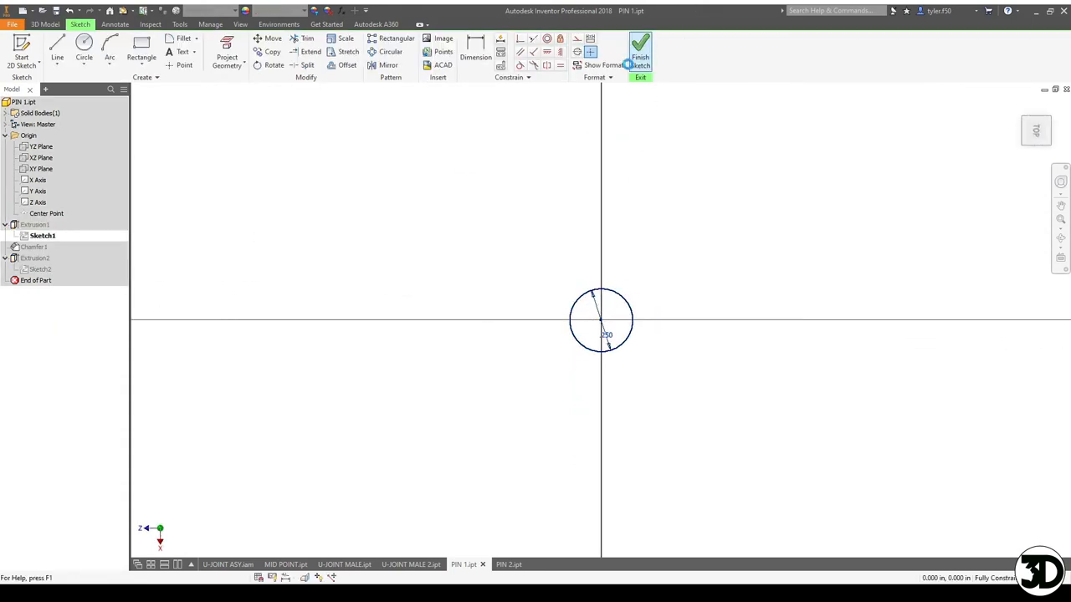
pyautogui.click(640, 48)
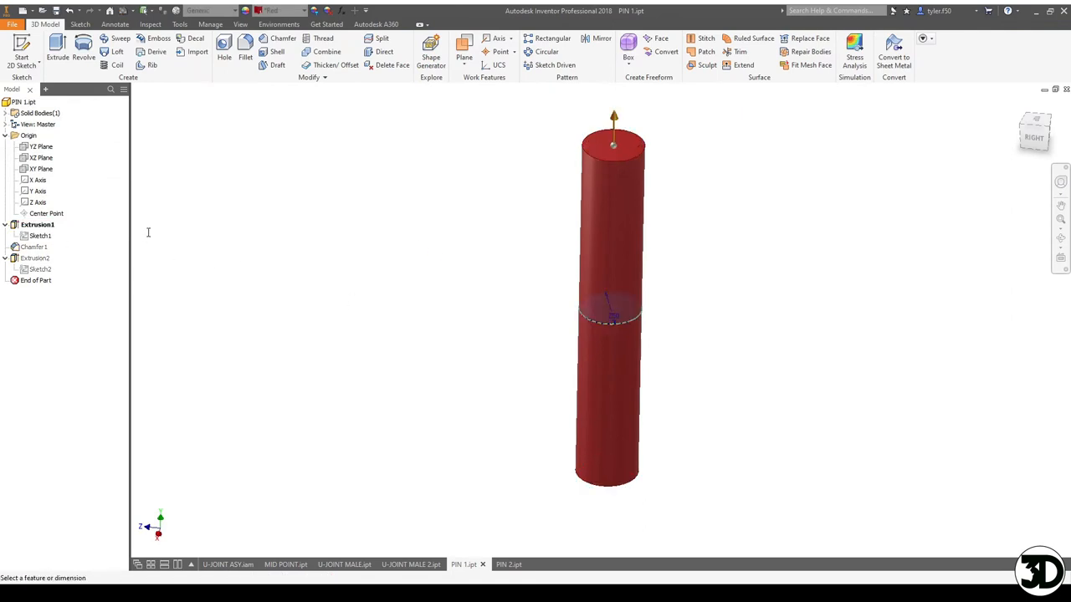
pyautogui.moveTo(136, 270)
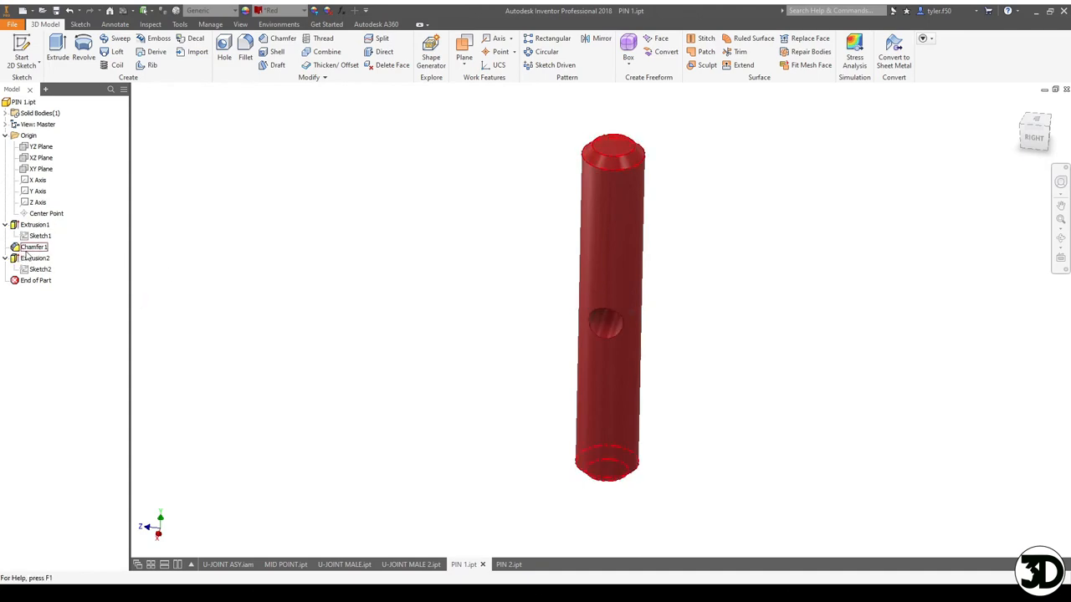
pyautogui.click(33, 246)
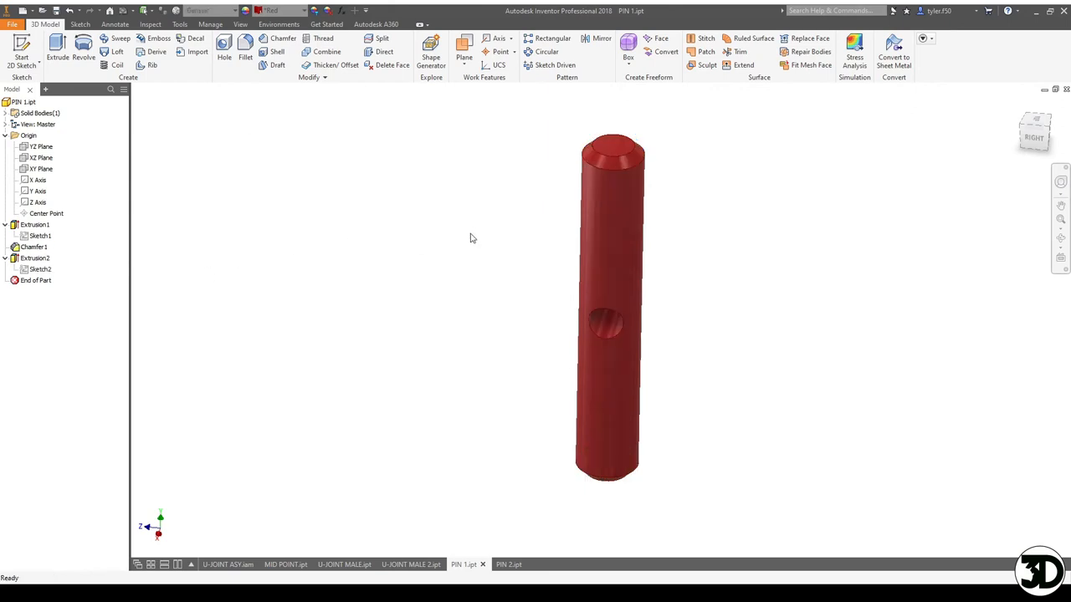
pyautogui.moveTo(601, 156)
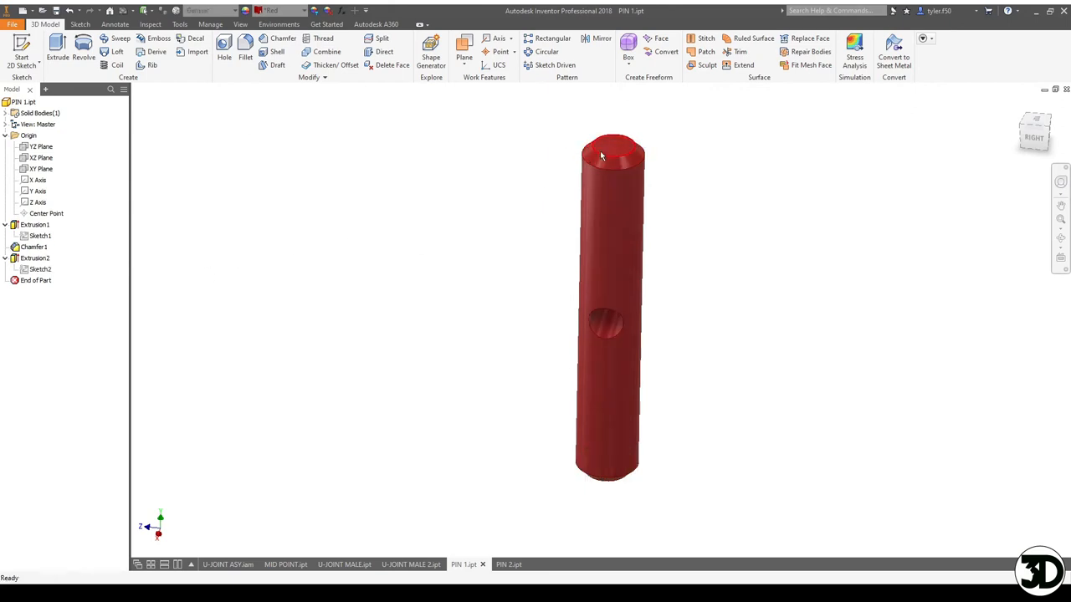
pyautogui.click(35, 258)
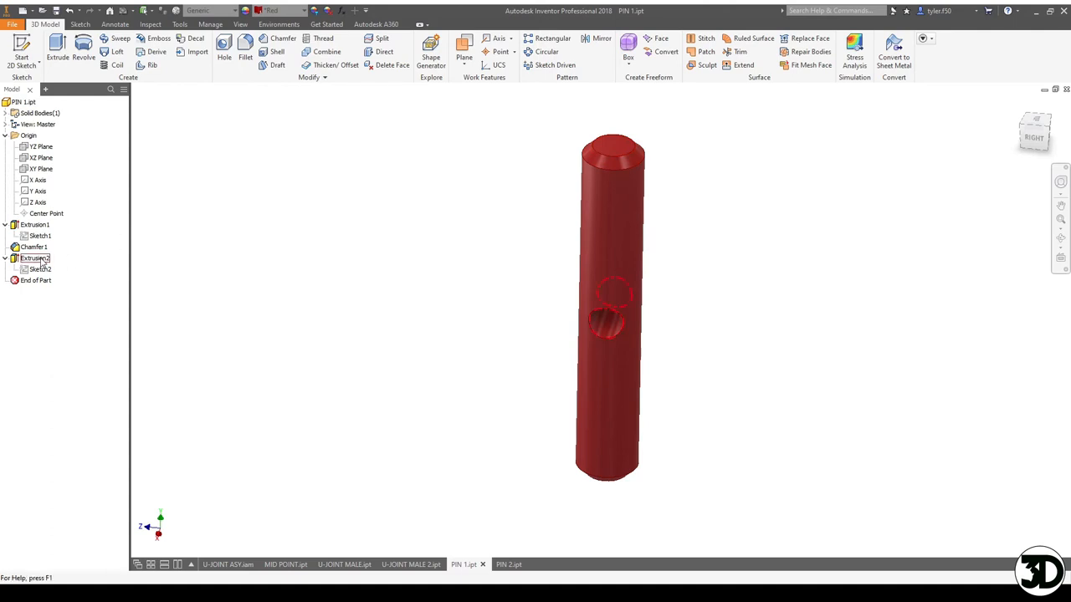
pyautogui.click(35, 258)
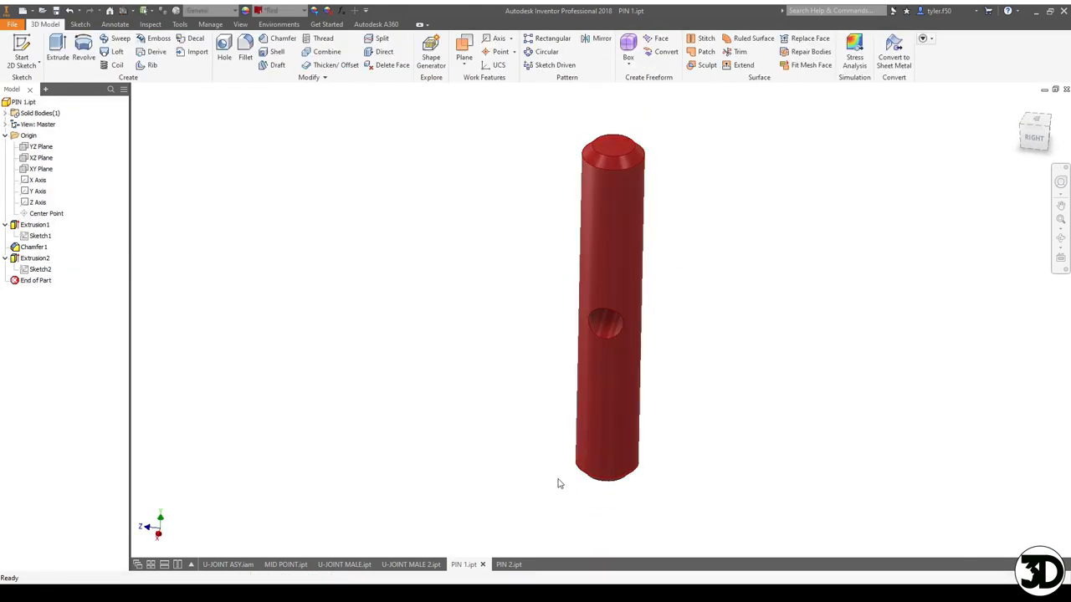
# Step: Review the PIN 2 orange pin's sketch, then switch to the MID POINT.ipt center block
pyautogui.click(508, 564)
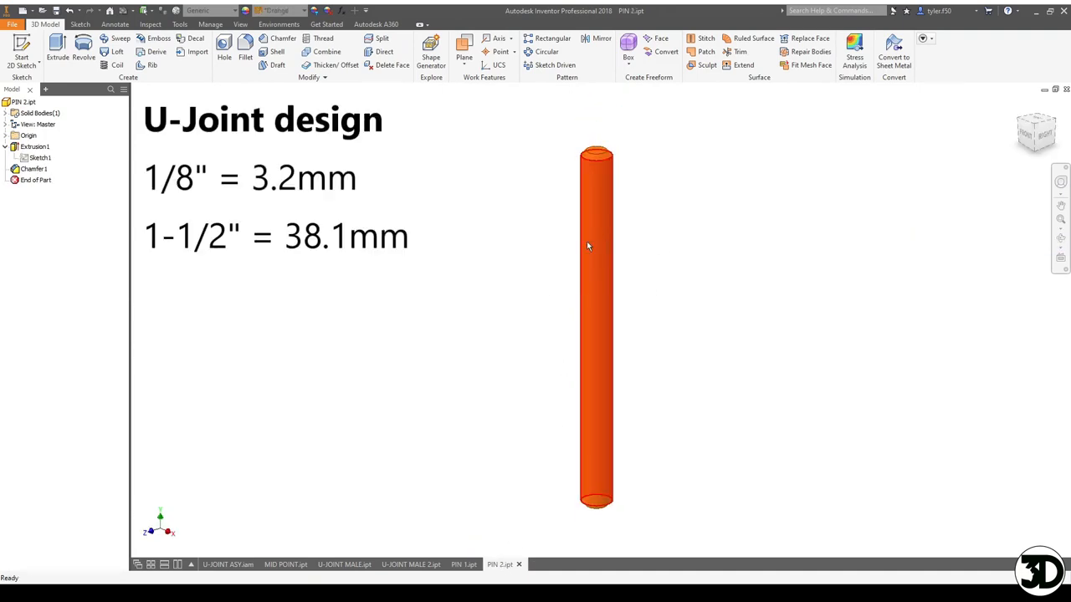
pyautogui.click(35, 147)
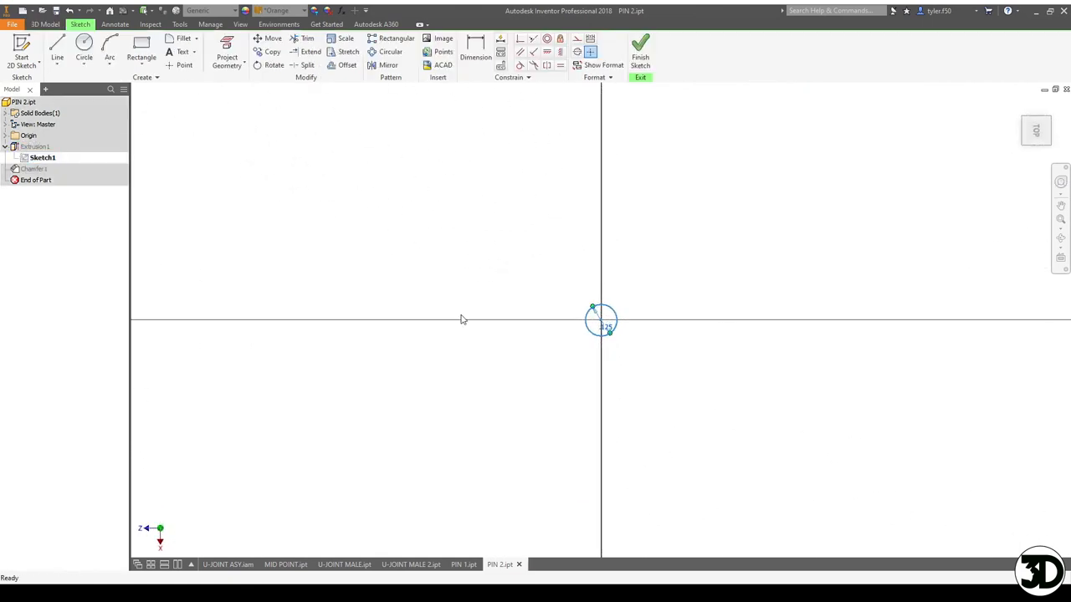
pyautogui.click(640, 49)
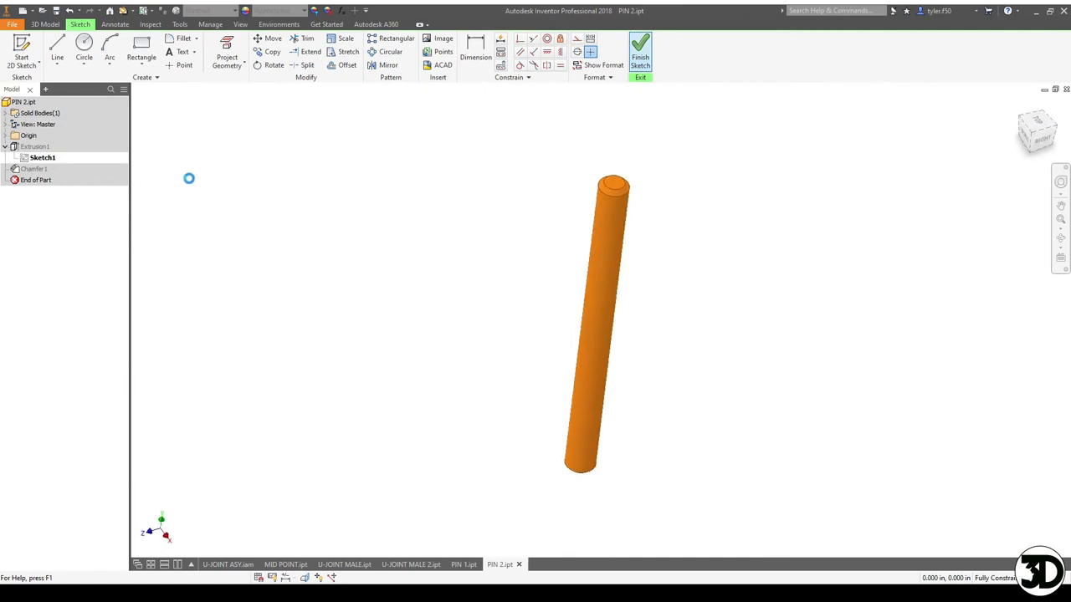
pyautogui.click(640, 48)
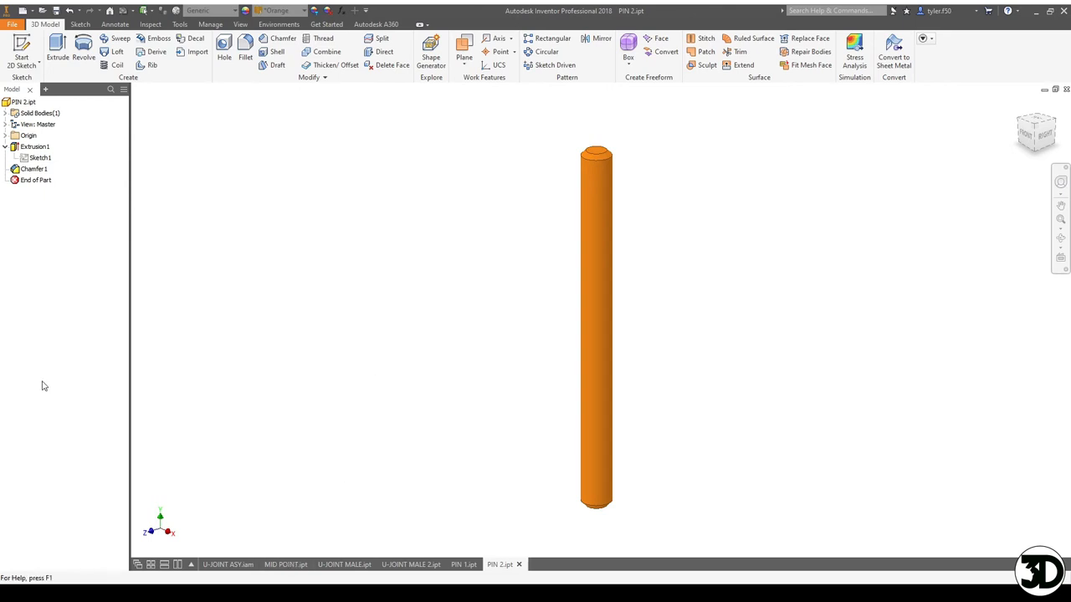
pyautogui.click(286, 564)
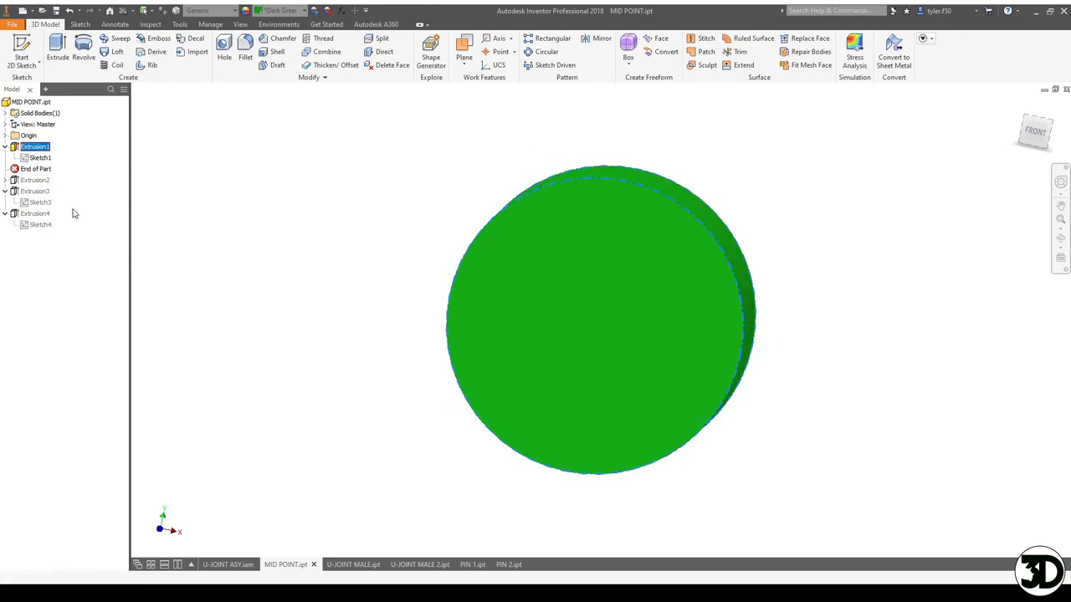
# Step: Review the center block's Sketch1 disc circle under Extrusion1 and finish the sketch
pyautogui.doubleClick(40, 157)
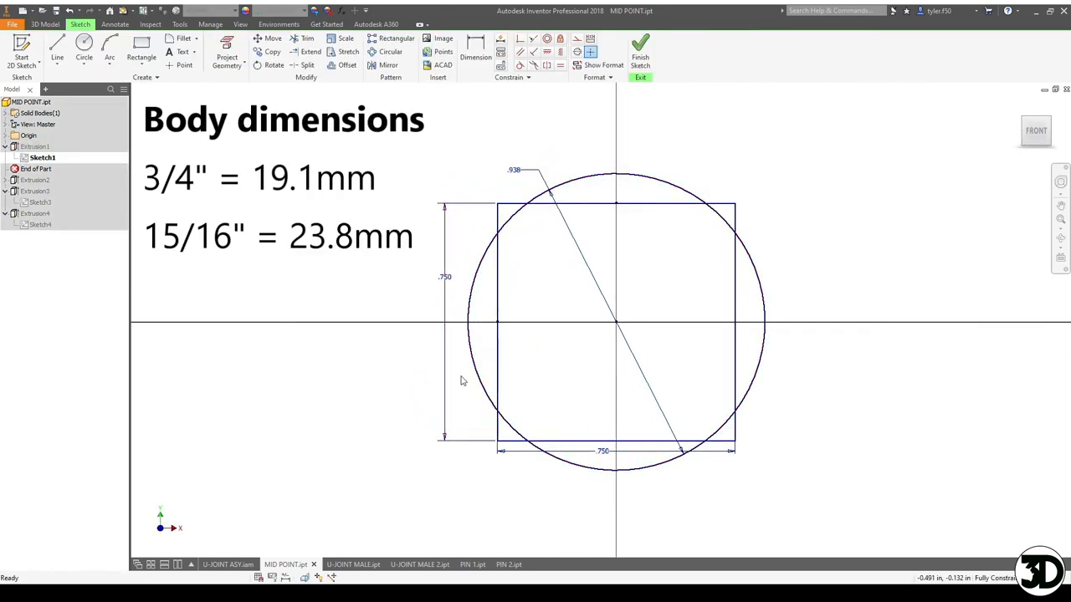
pyautogui.moveTo(741, 221)
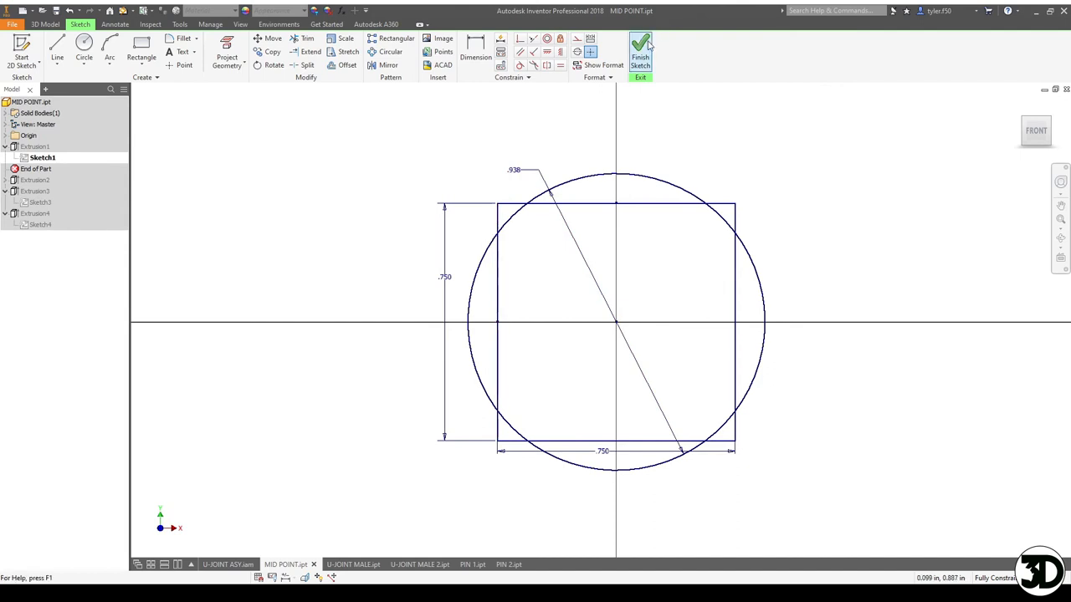
pyautogui.click(640, 48)
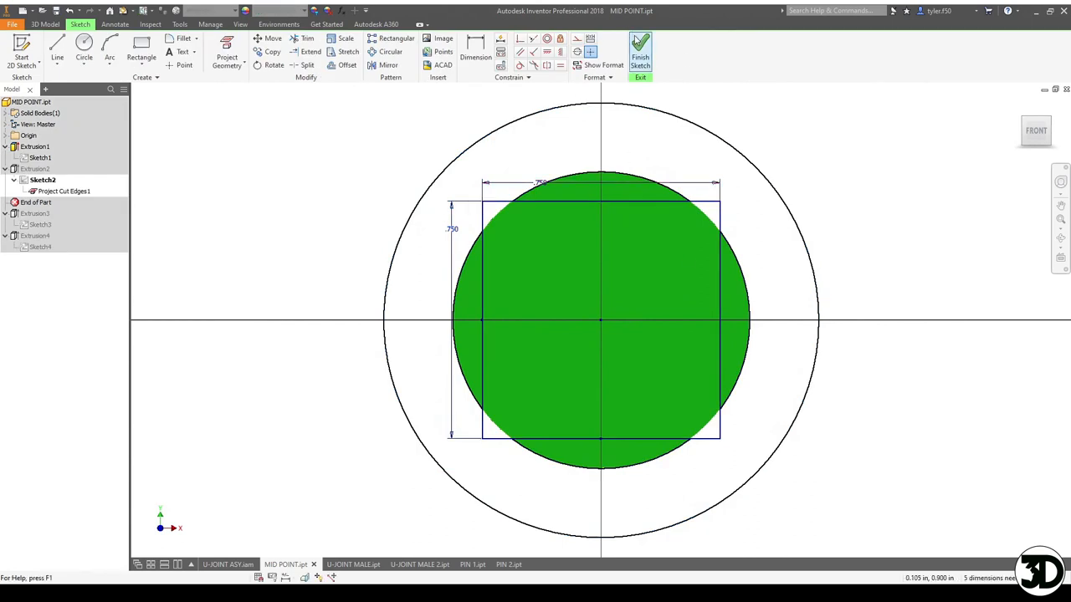
# Step: Finish Sketch2, review the Extrusion3 cross-hole Sketch3 and return to the chamfered block
pyautogui.click(640, 49)
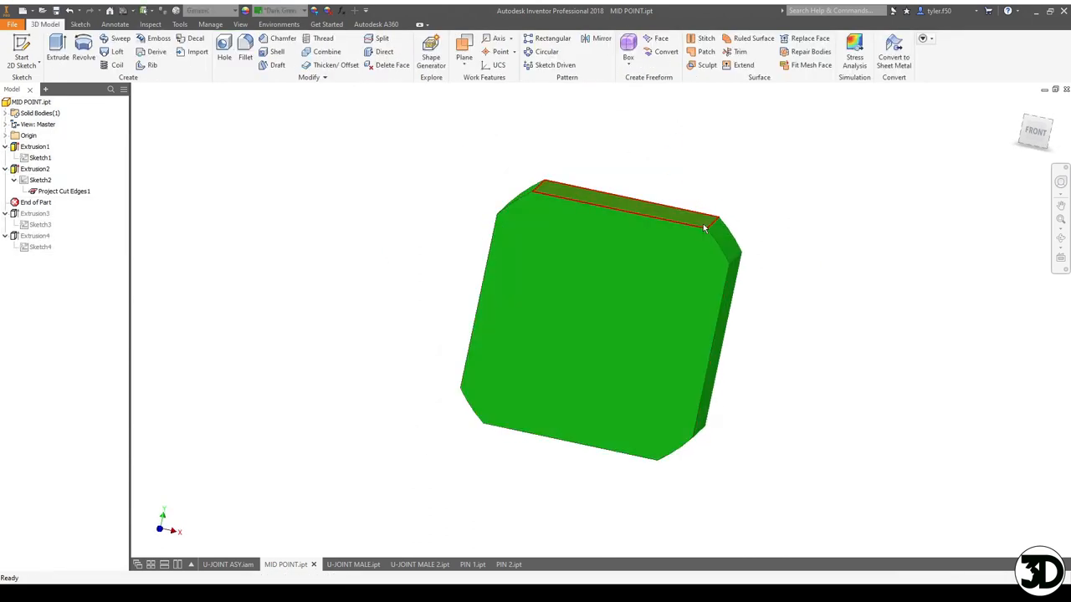
pyautogui.click(35, 202)
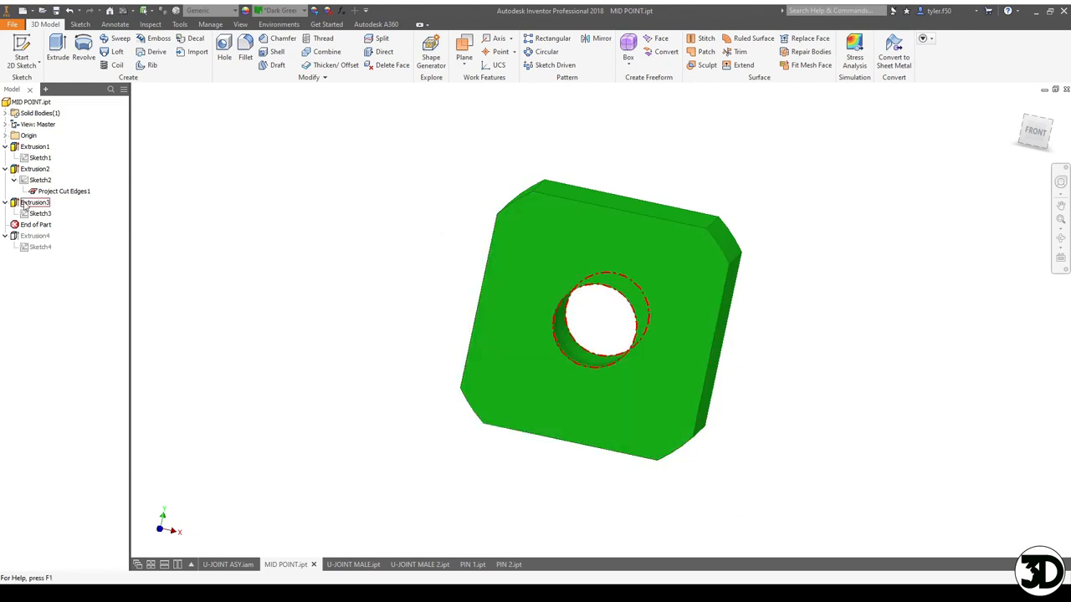
pyautogui.doubleClick(40, 213)
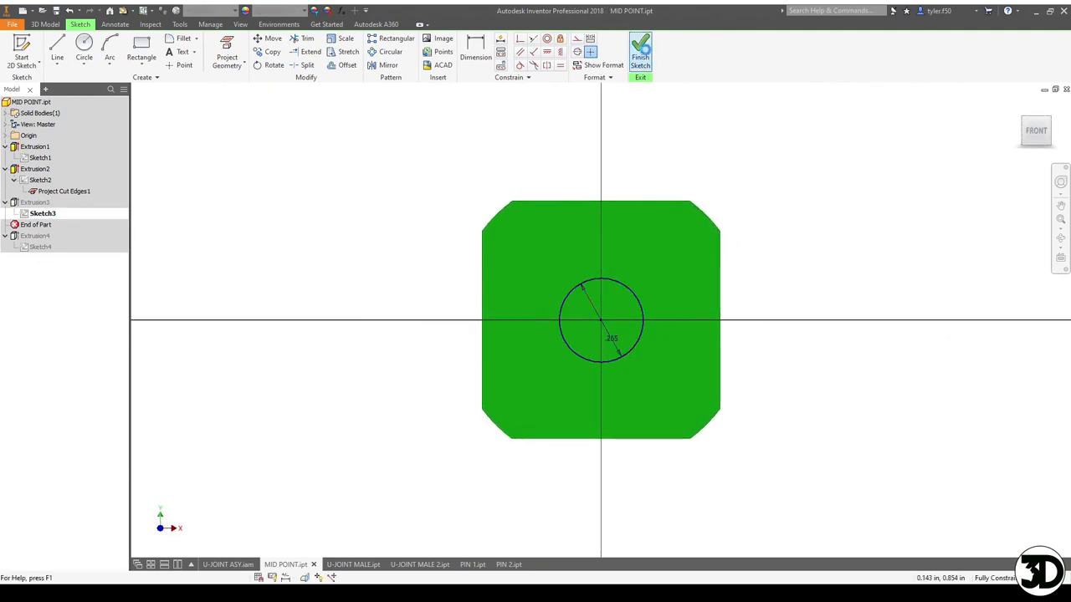
pyautogui.click(640, 48)
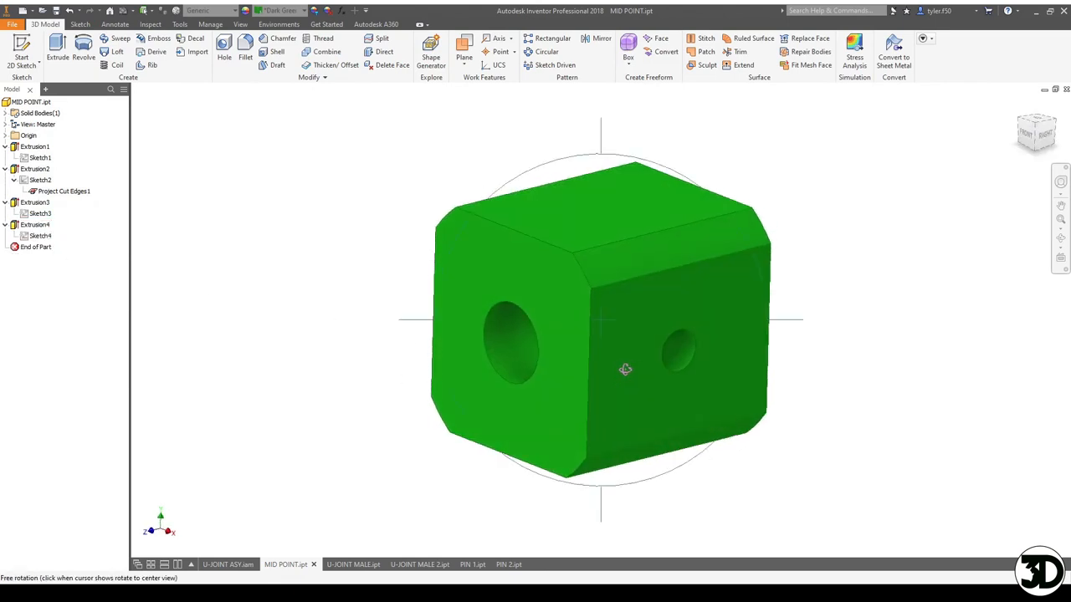
# Step: Orbit the block to its small-hole side, finish Sketch4, and switch to the exploded U-JOINT ASY presentation
pyautogui.moveTo(625, 370); pyautogui.dragTo(638, 346)
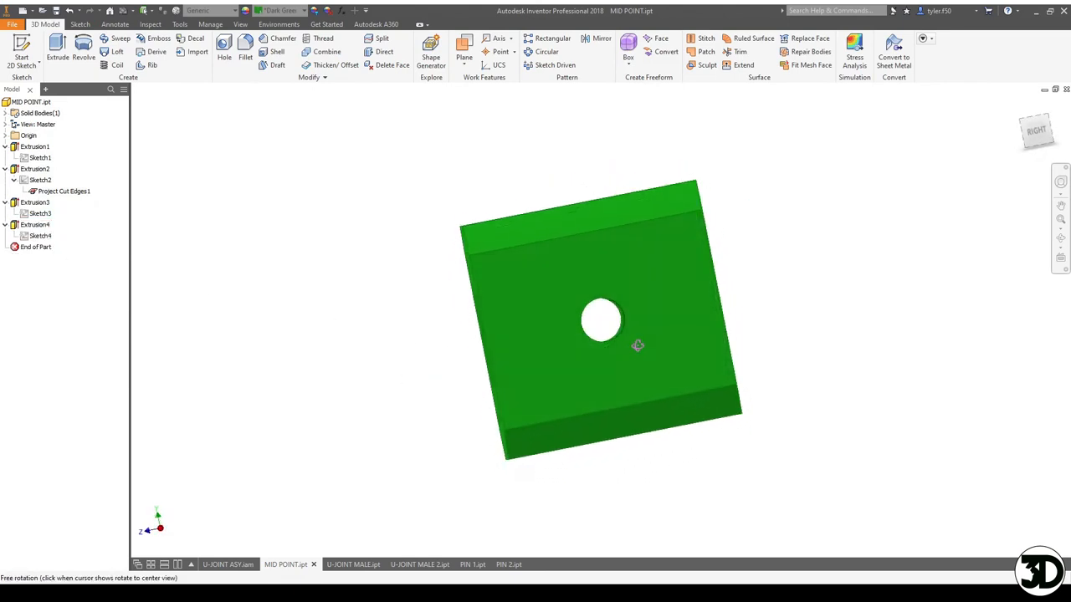
pyautogui.moveTo(638, 345); pyautogui.dragTo(662, 367)
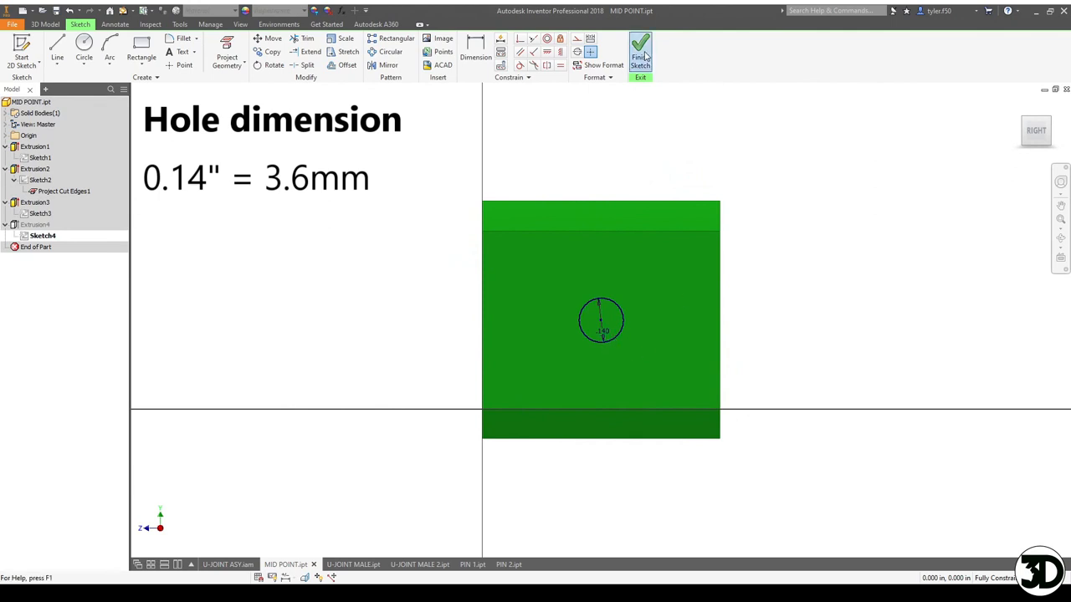
pyautogui.click(640, 50)
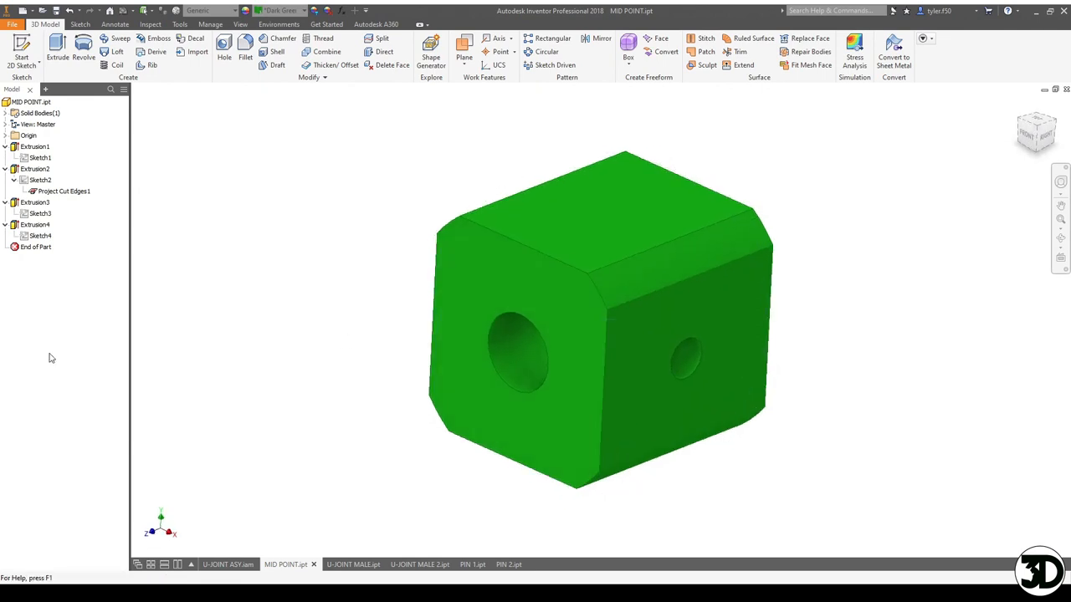
pyautogui.click(542, 497)
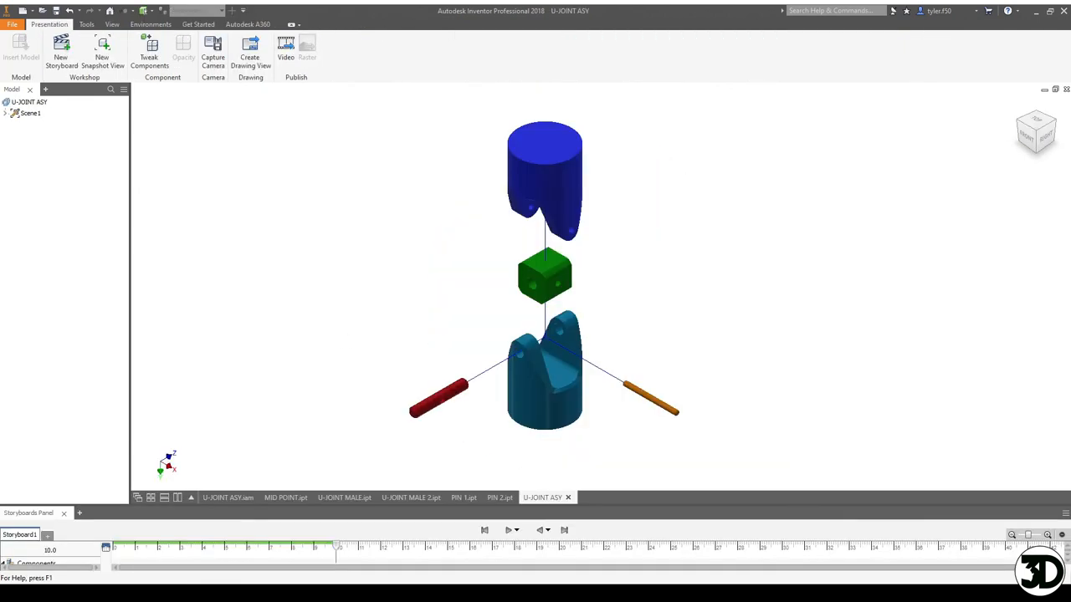